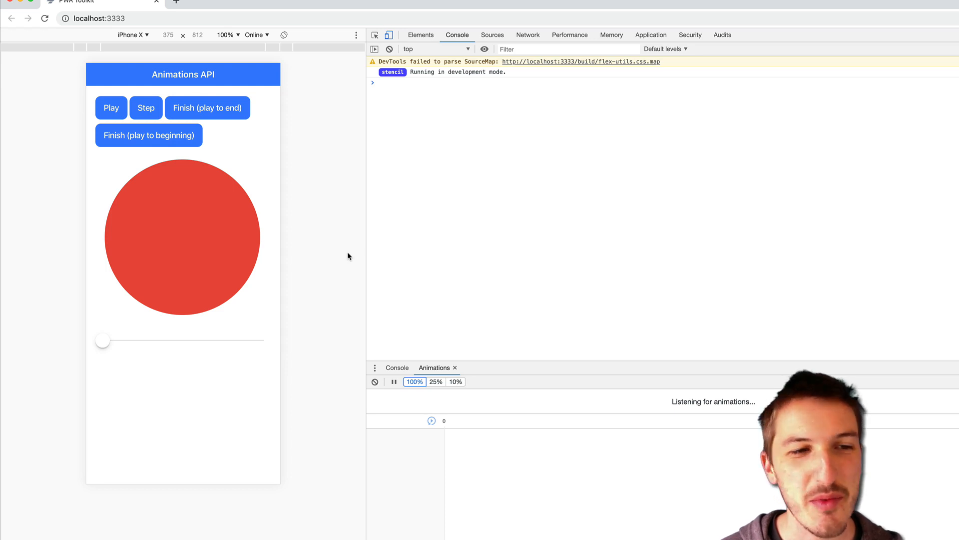
{"action": "mouse_move", "coordinate": [354, 257]}
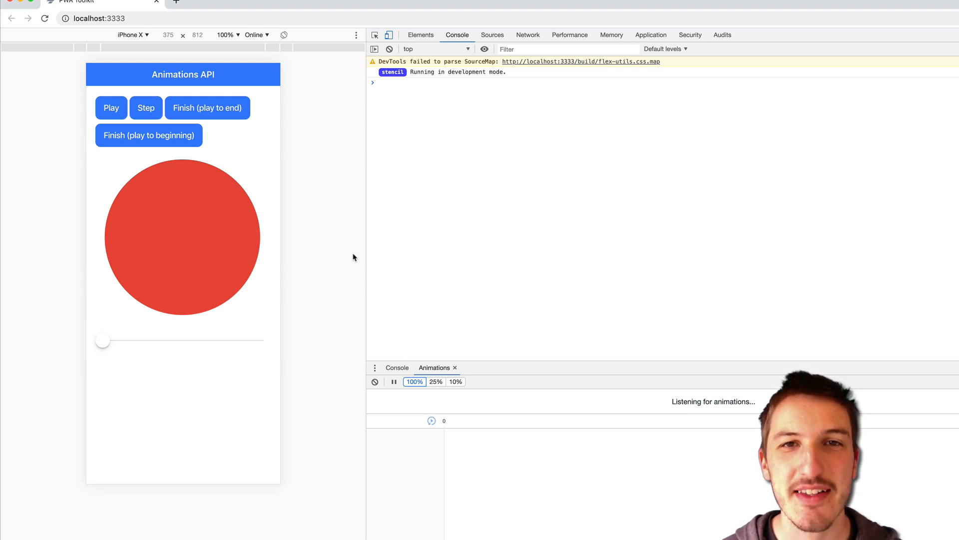
{"action": "mouse_move", "coordinate": [360, 254]}
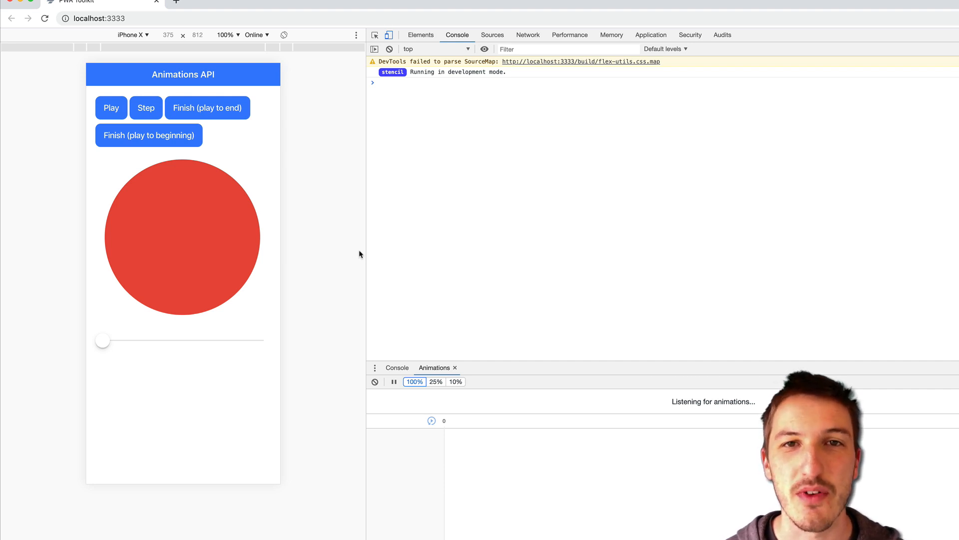
{"action": "mouse_move", "coordinate": [328, 203]}
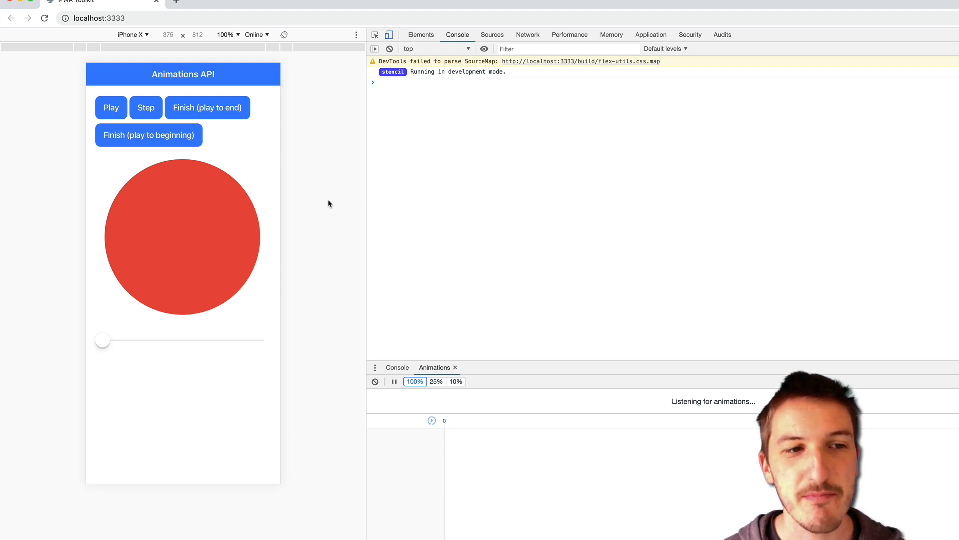
{"action": "mouse_move", "coordinate": [338, 204]}
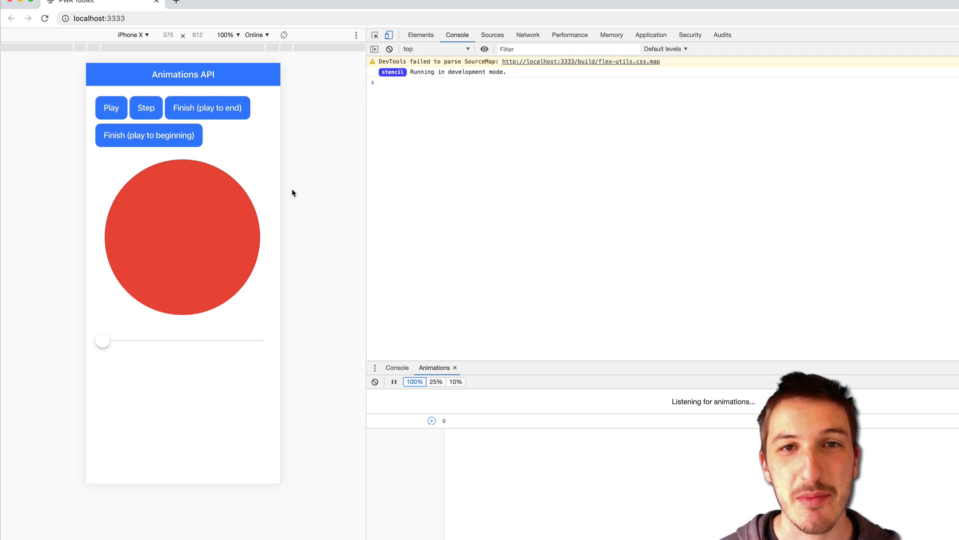
{"action": "mouse_move", "coordinate": [325, 190]}
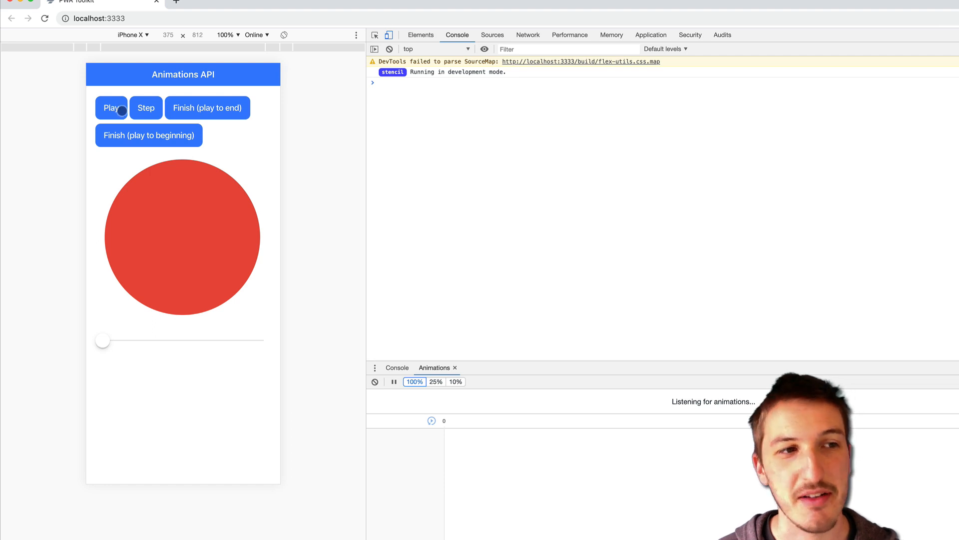
Play the red circle's animation, then step it forward several frames so it shrinks and fades
{"action": "left_click", "coordinate": [208, 108]}
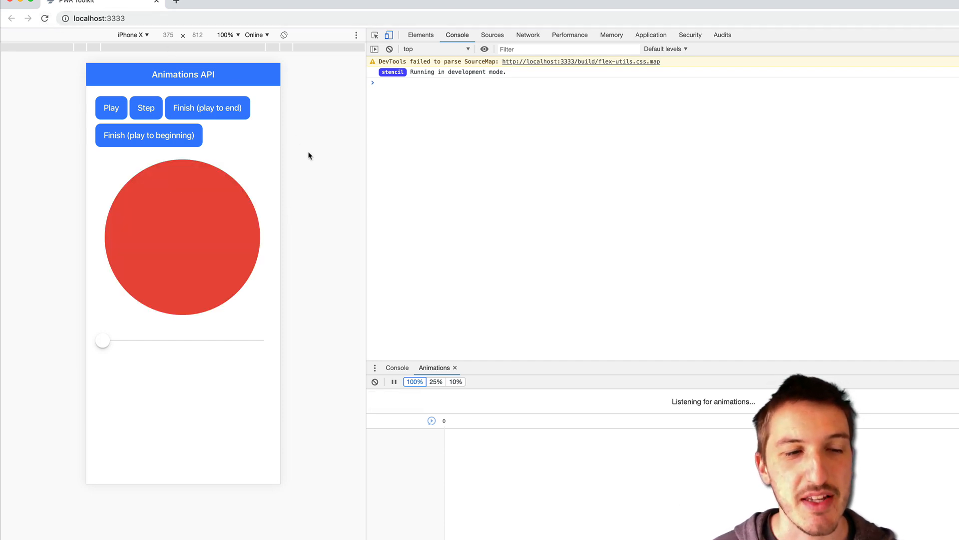
{"action": "mouse_move", "coordinate": [315, 156]}
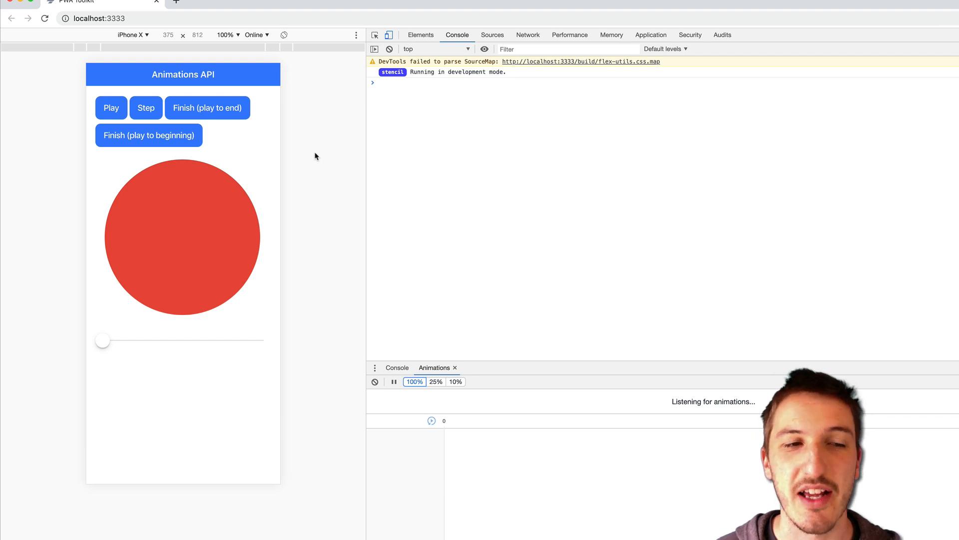
{"action": "mouse_move", "coordinate": [324, 158]}
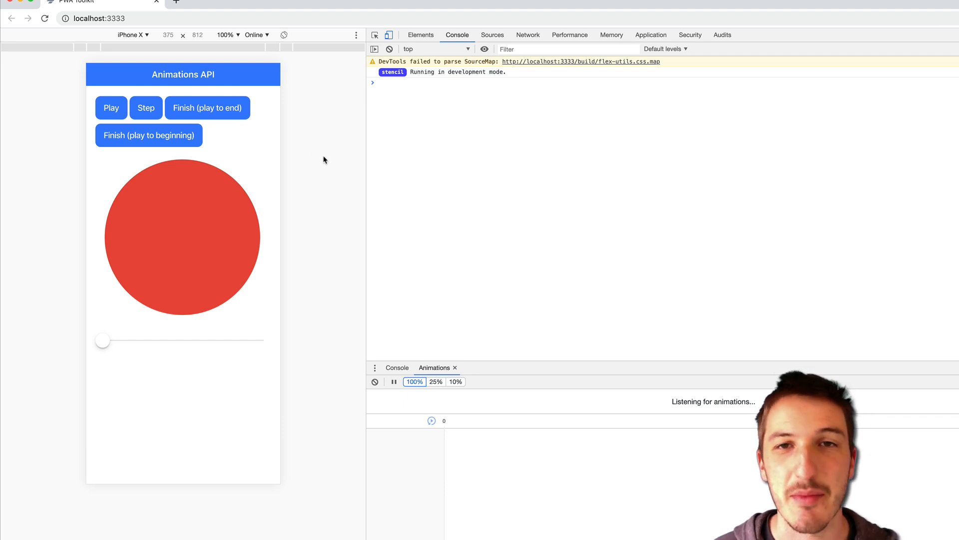
{"action": "mouse_move", "coordinate": [332, 162]}
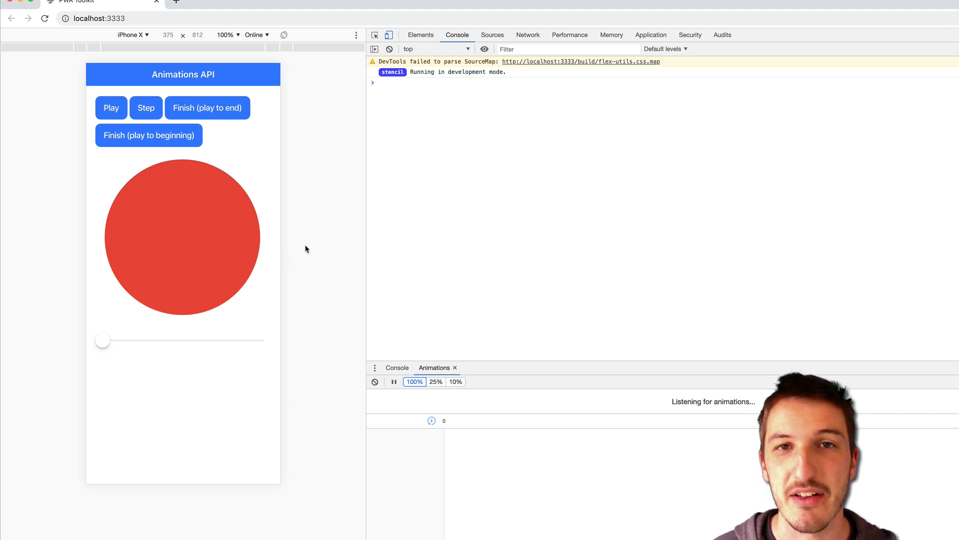
{"action": "mouse_move", "coordinate": [312, 248]}
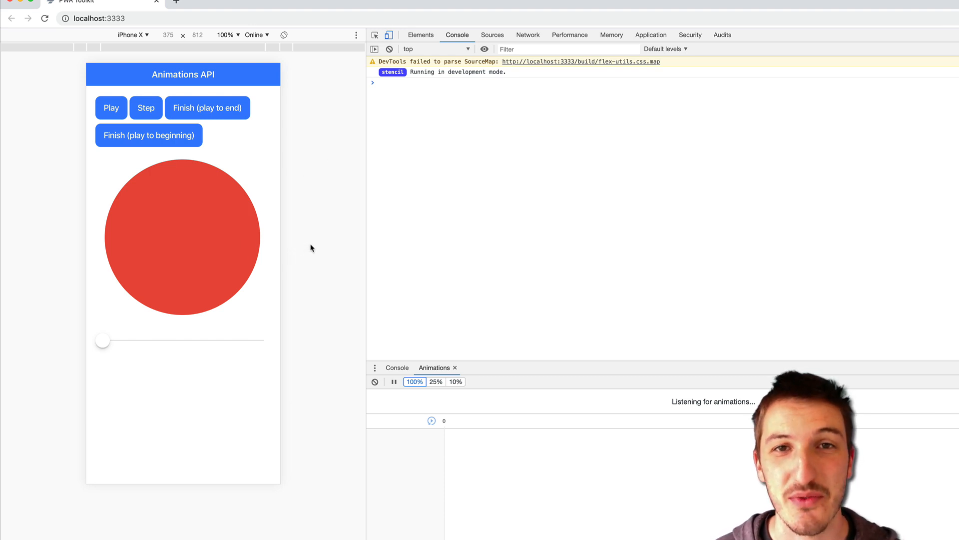
{"action": "mouse_move", "coordinate": [308, 246]}
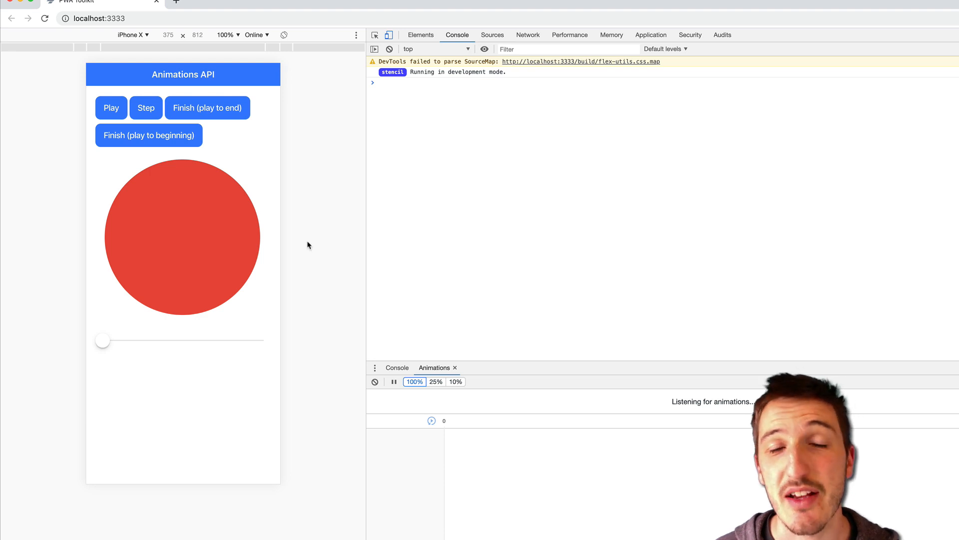
{"action": "mouse_move", "coordinate": [380, 194]}
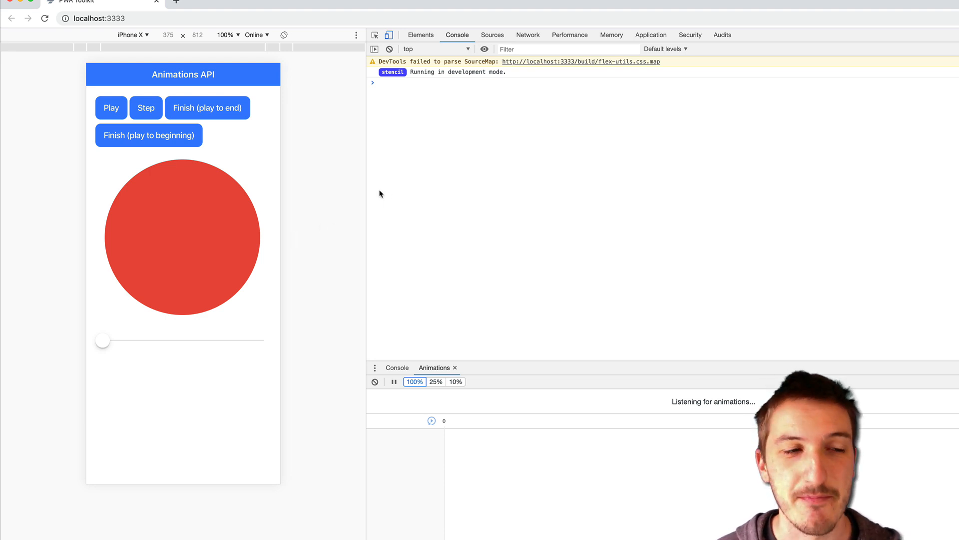
{"action": "left_click", "coordinate": [145, 108]}
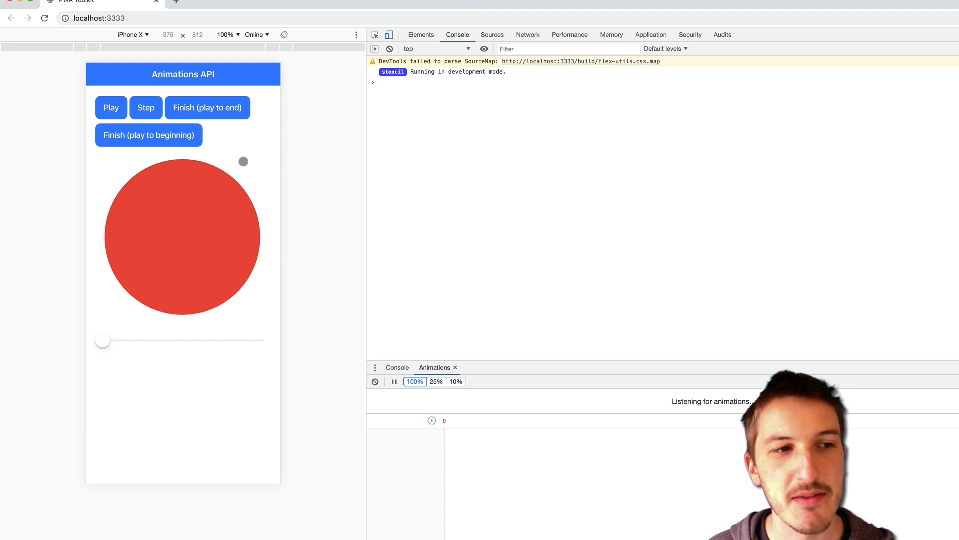
{"action": "left_click", "coordinate": [146, 108]}
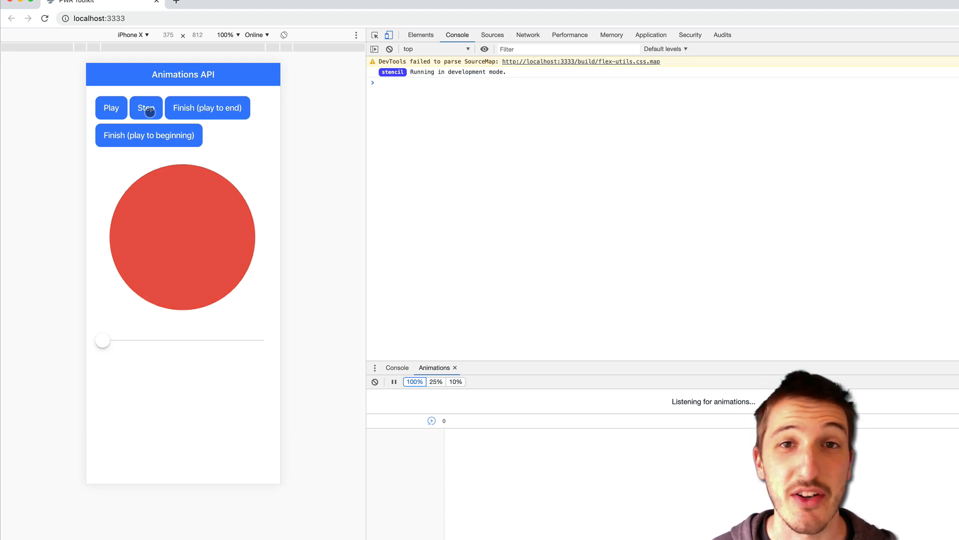
{"action": "left_click", "coordinate": [146, 108]}
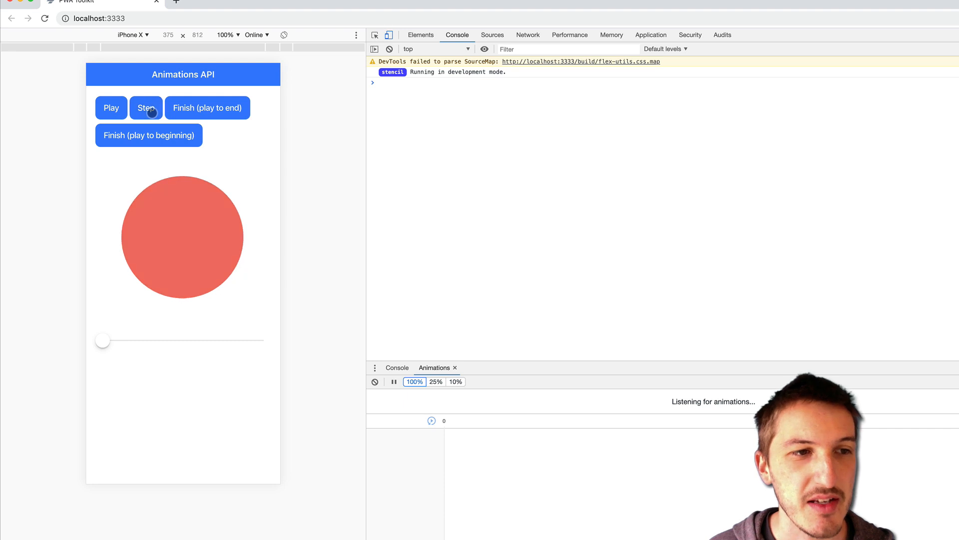
{"action": "left_click", "coordinate": [146, 108]}
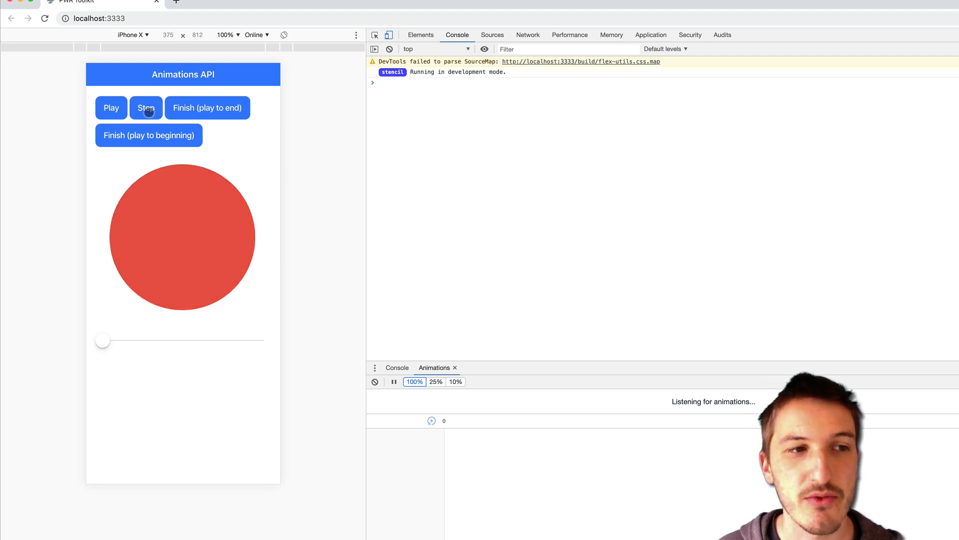
{"action": "left_click", "coordinate": [146, 108]}
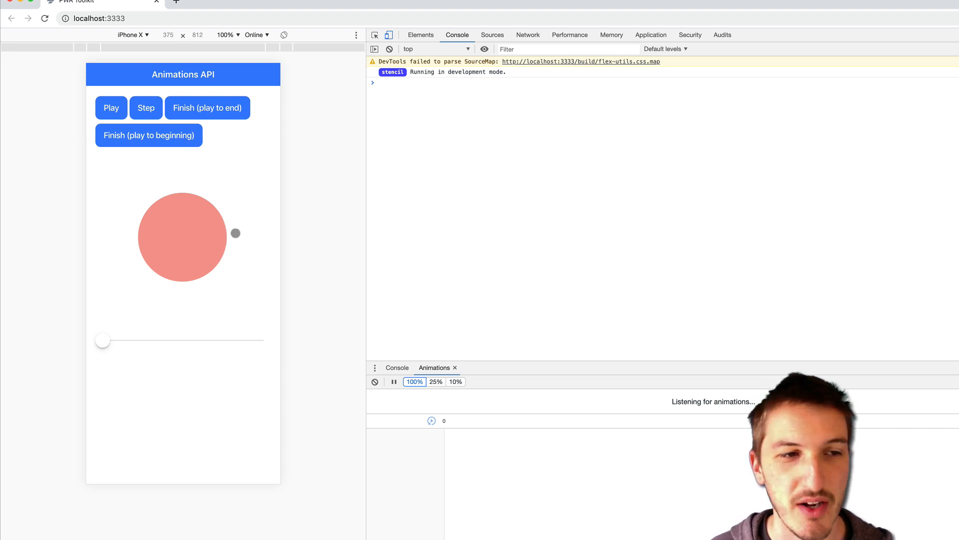
Finish the animation through to its end, then reload the demo to restore the circle
{"action": "left_click", "coordinate": [204, 113]}
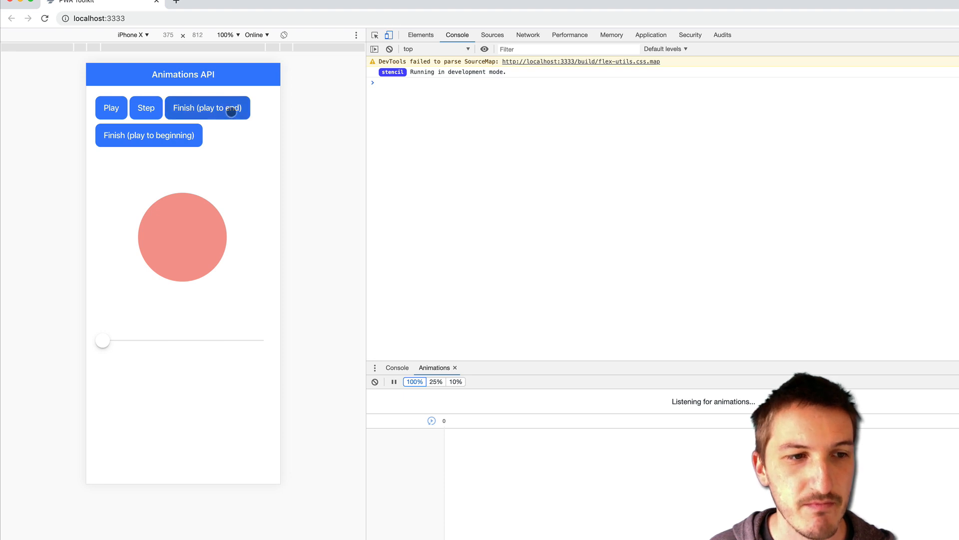
{"action": "left_click", "coordinate": [208, 108]}
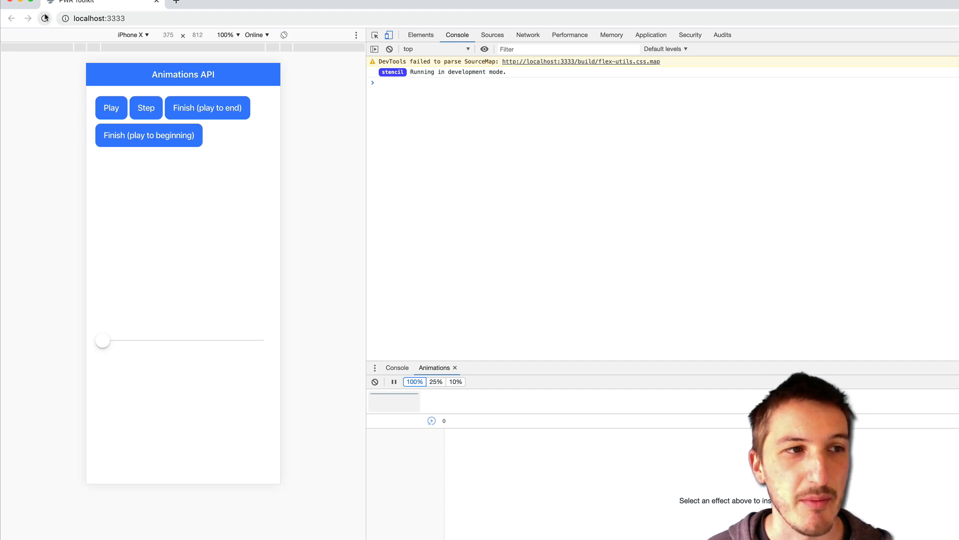
{"action": "left_click", "coordinate": [146, 108]}
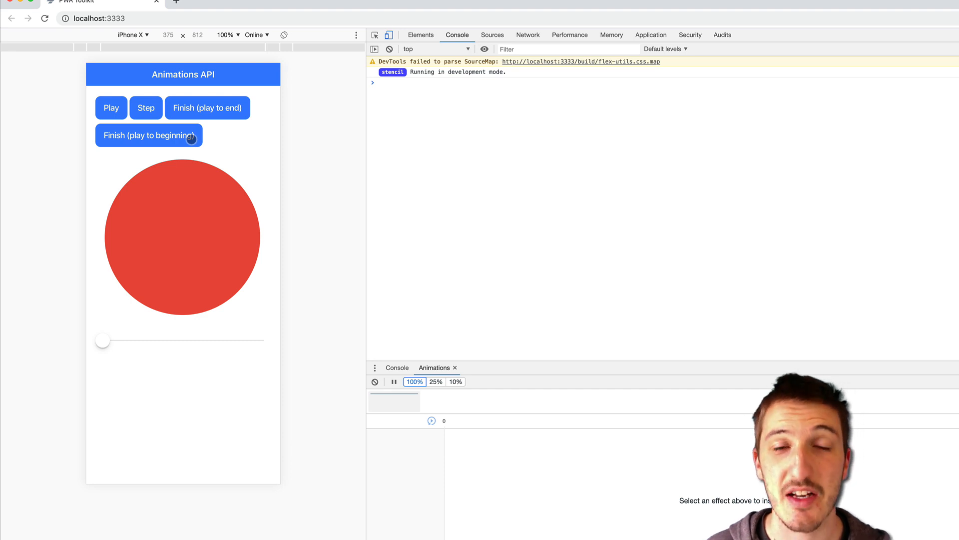
Step once, finish back to the beginning, then finish forward to the end so the circle vanishes
{"action": "left_click", "coordinate": [146, 107]}
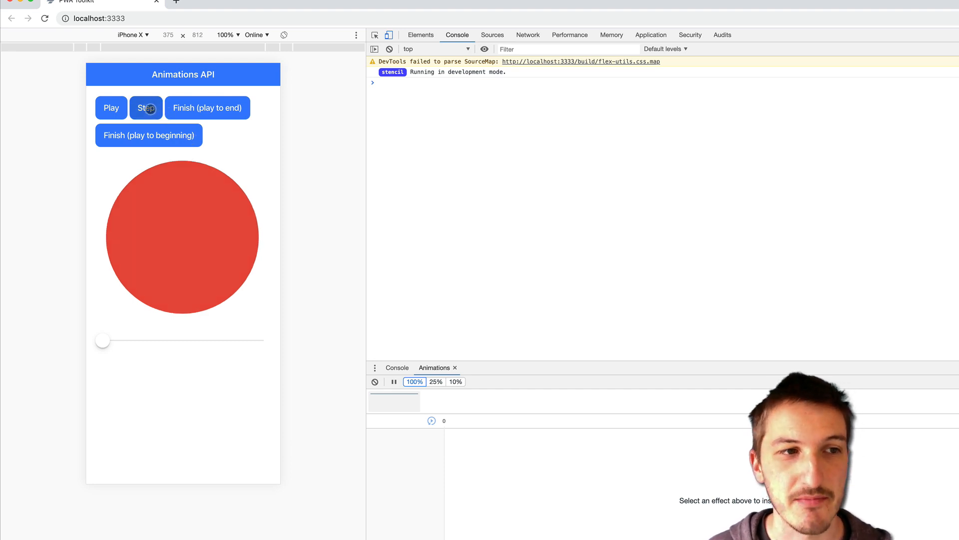
{"action": "left_click", "coordinate": [146, 108]}
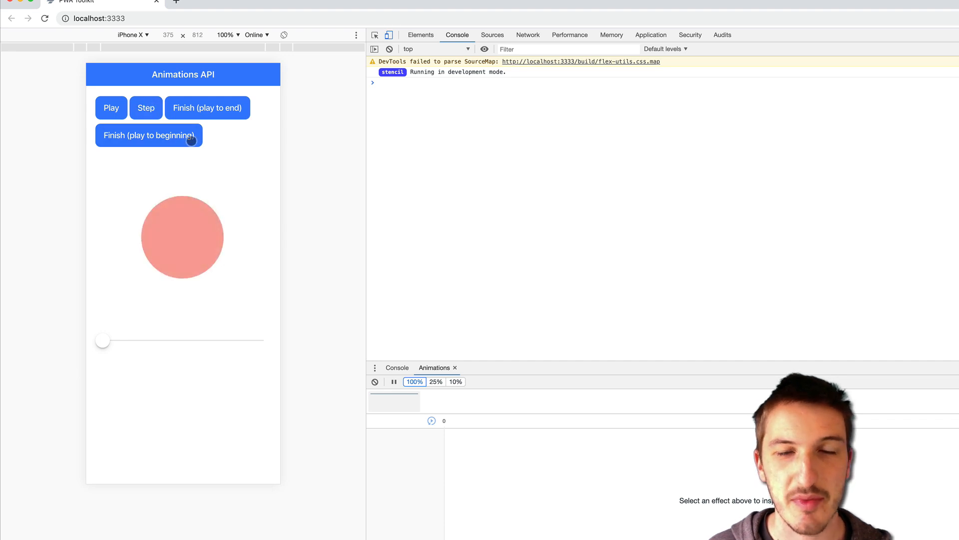
{"action": "left_click", "coordinate": [145, 108]}
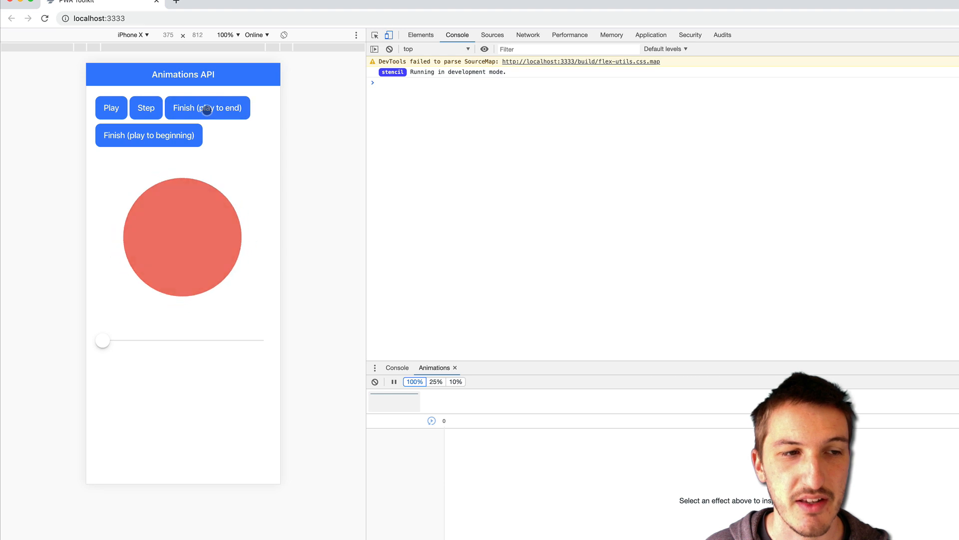
{"action": "left_click", "coordinate": [228, 107]}
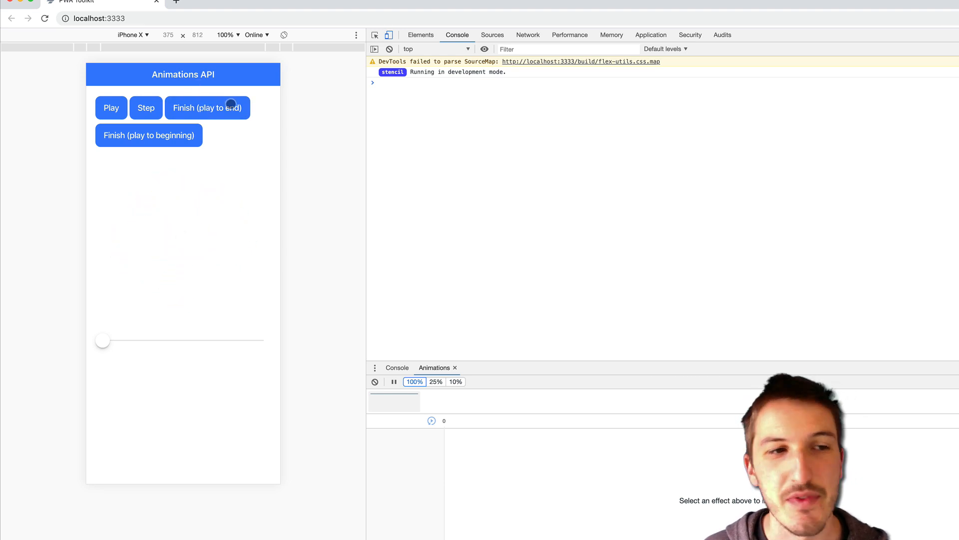
{"action": "mouse_move", "coordinate": [55, 31]}
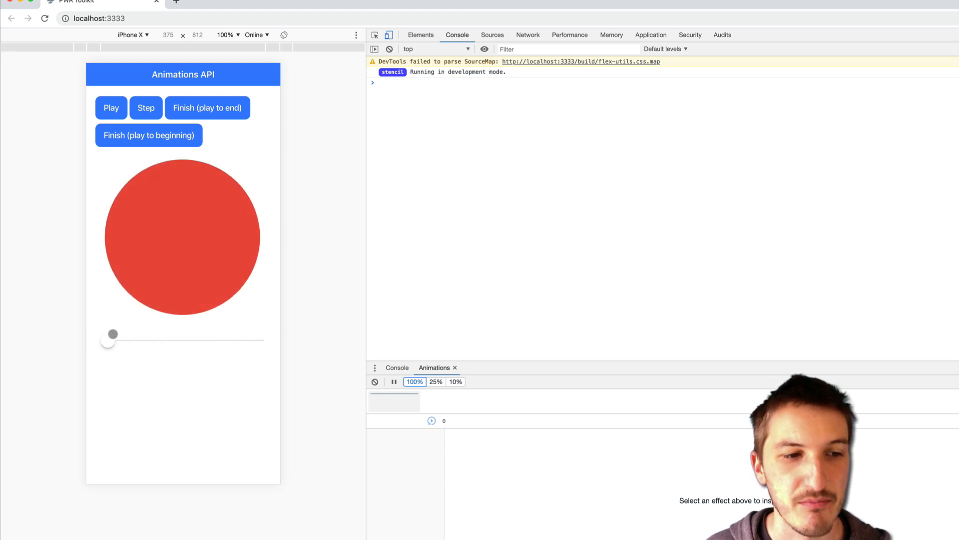
Scrub the slider so the circle shrinks and fades, then rewind it to the beginning
{"action": "left_click_drag", "start_coordinate": [111, 333], "coordinate": [206, 342]}
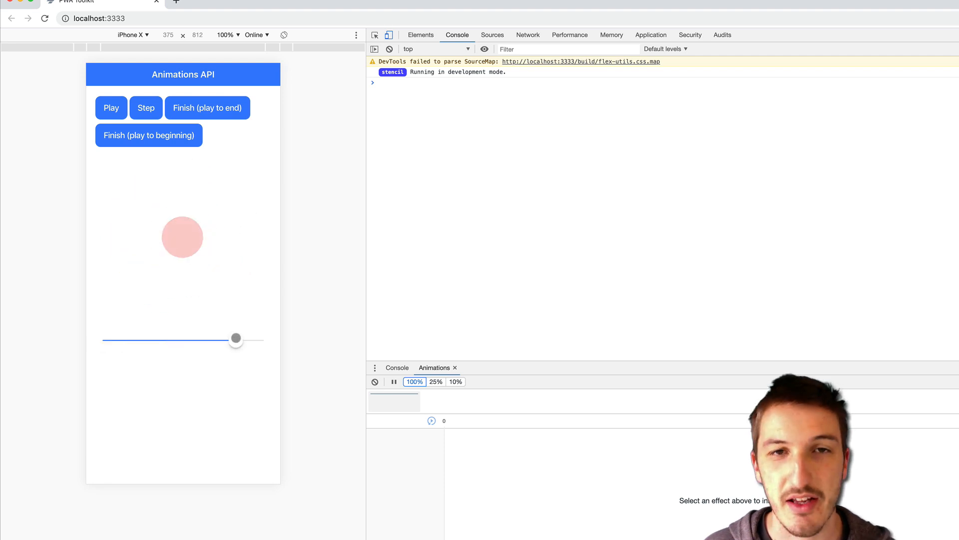
{"action": "left_click_drag", "start_coordinate": [236, 340], "coordinate": [147, 342]}
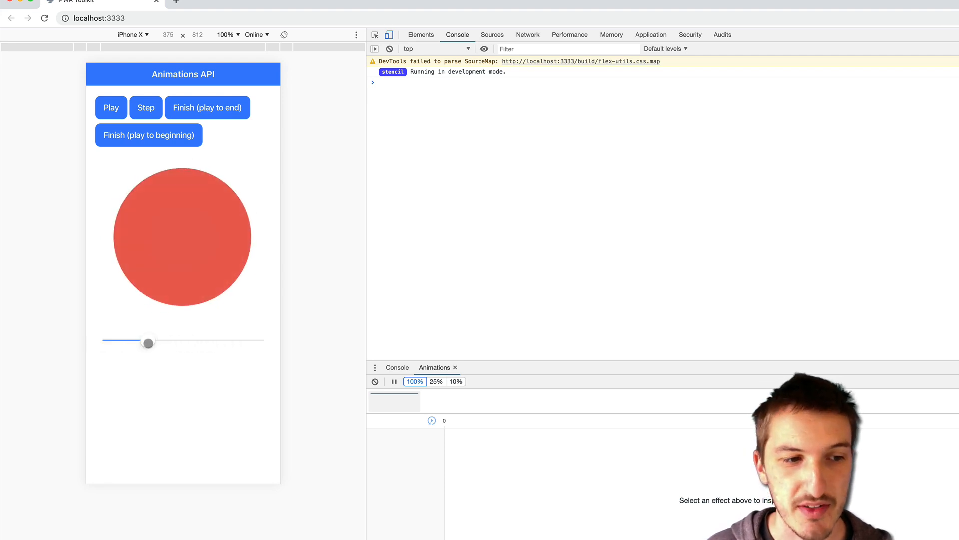
{"action": "left_click_drag", "start_coordinate": [148, 342], "coordinate": [126, 343]}
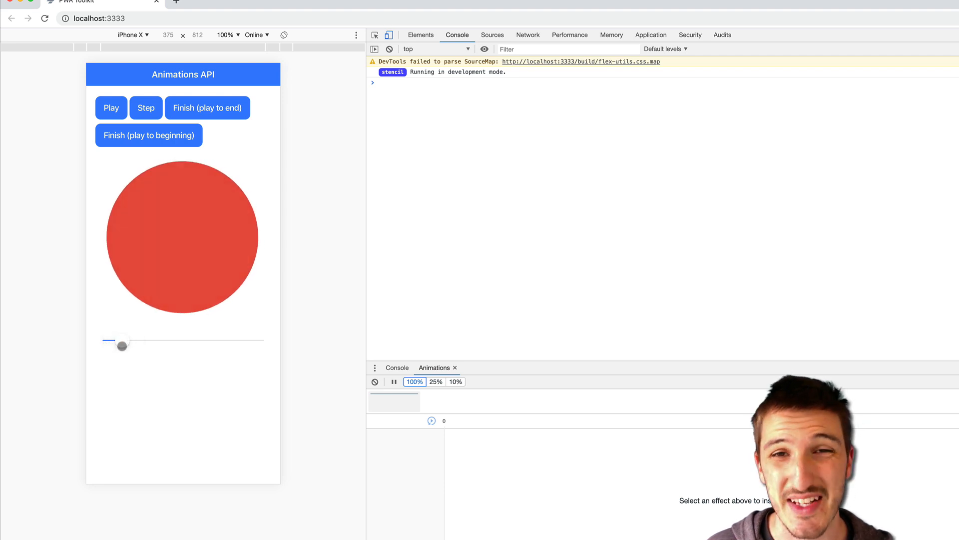
{"action": "left_click_drag", "start_coordinate": [121, 345], "coordinate": [111, 345]}
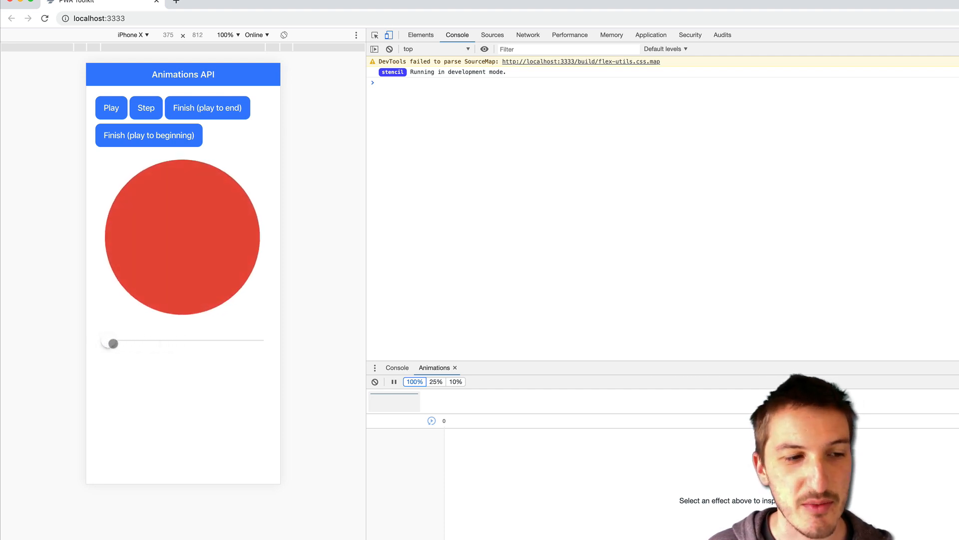
Scrub ahead again to shrink and fade the circle, then back until it is nearly full size
{"action": "left_click_drag", "start_coordinate": [111, 343], "coordinate": [120, 340]}
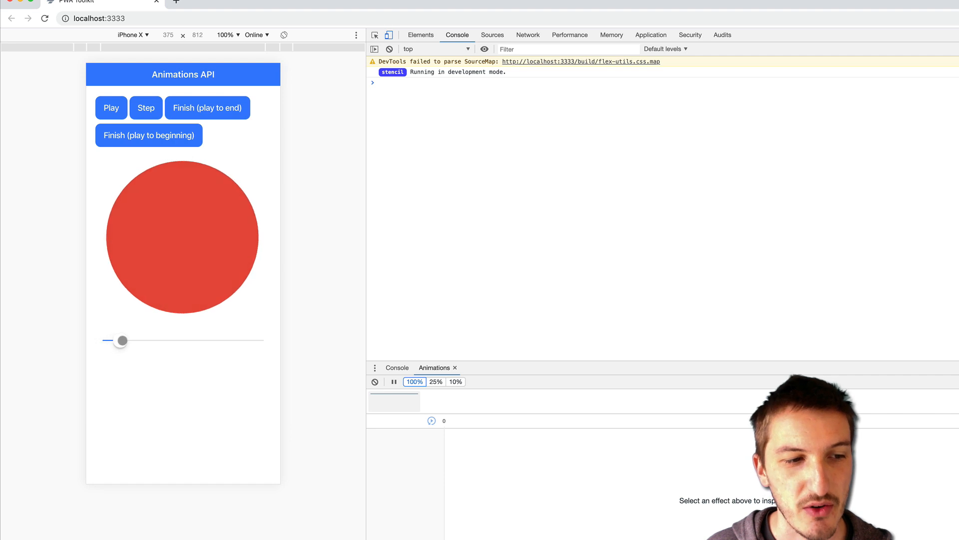
{"action": "left_click_drag", "start_coordinate": [120, 340], "coordinate": [200, 337]}
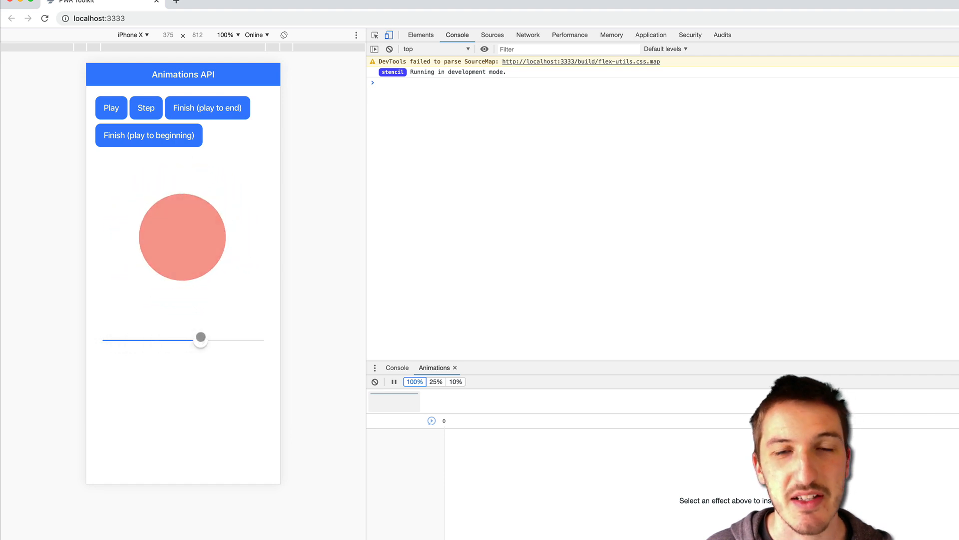
{"action": "left_click_drag", "start_coordinate": [201, 337], "coordinate": [214, 341]}
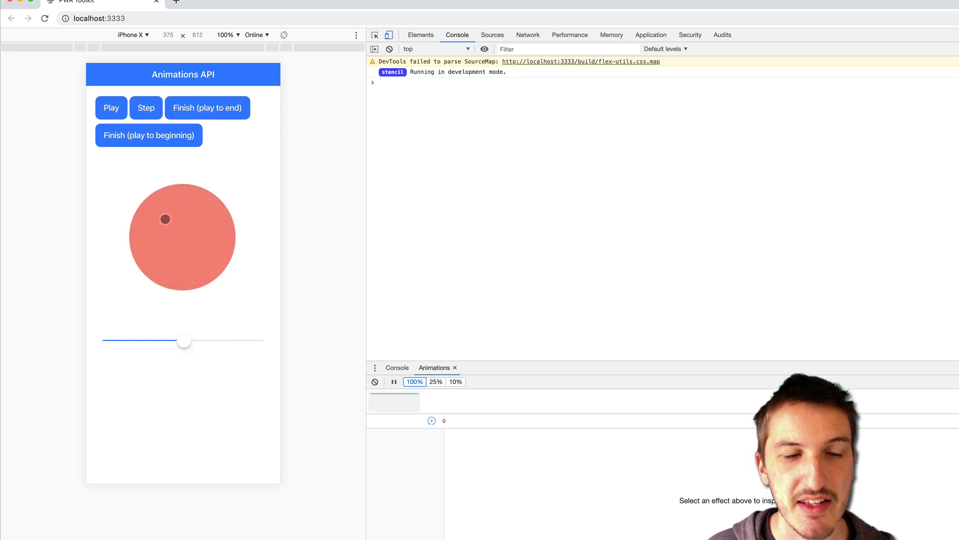
{"action": "left_click_drag", "start_coordinate": [183, 341], "coordinate": [127, 341]}
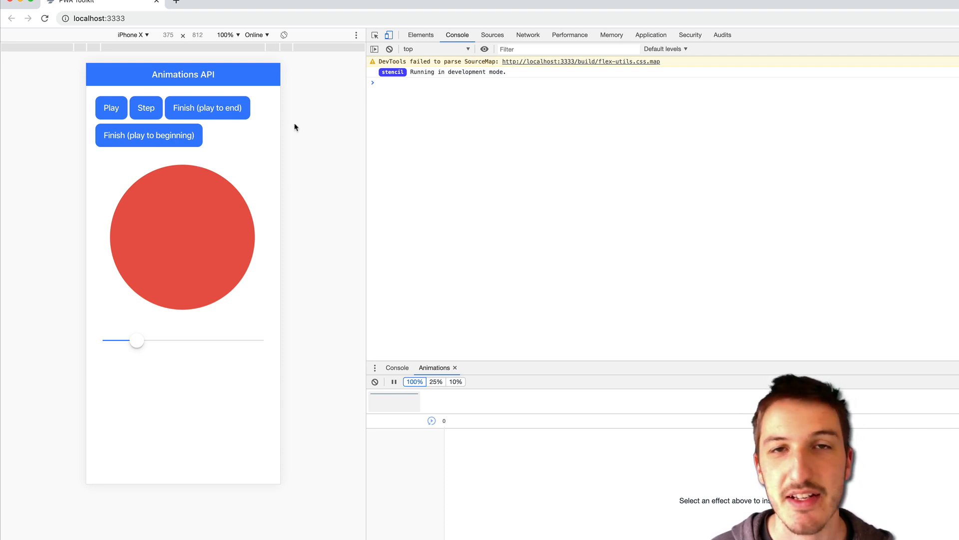
{"action": "mouse_move", "coordinate": [310, 215]}
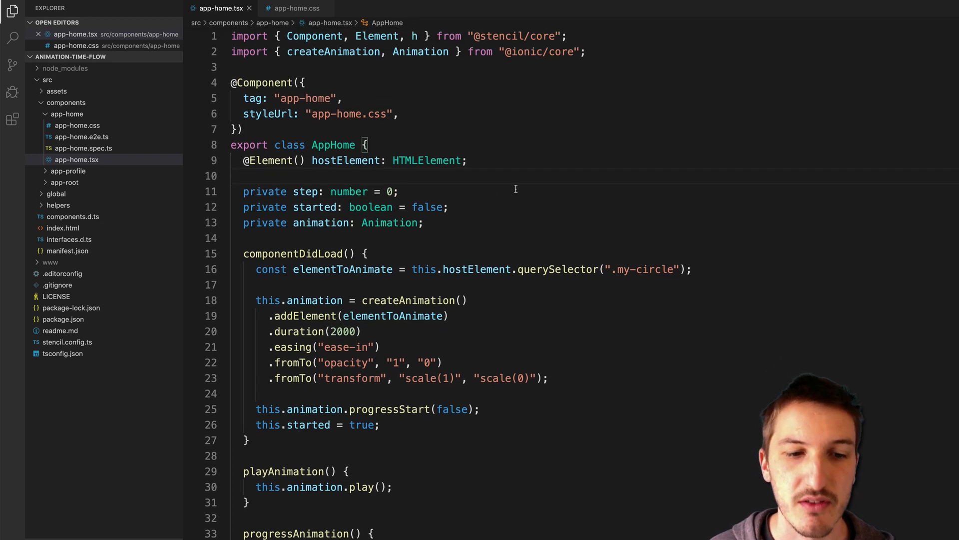
{"action": "scroll", "scroll_direction": "down", "scroll_amount": 3}
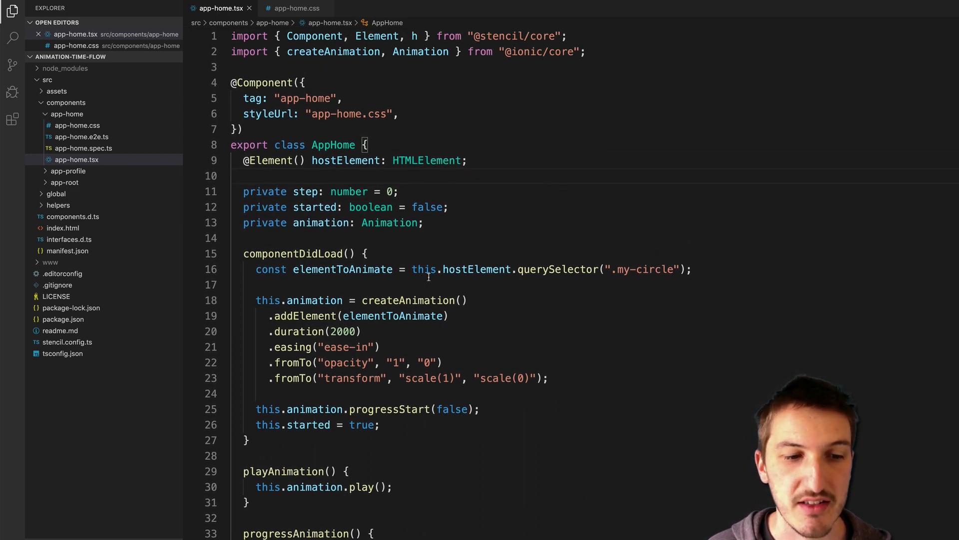
{"action": "scroll", "scroll_direction": "down", "scroll_amount": 3}
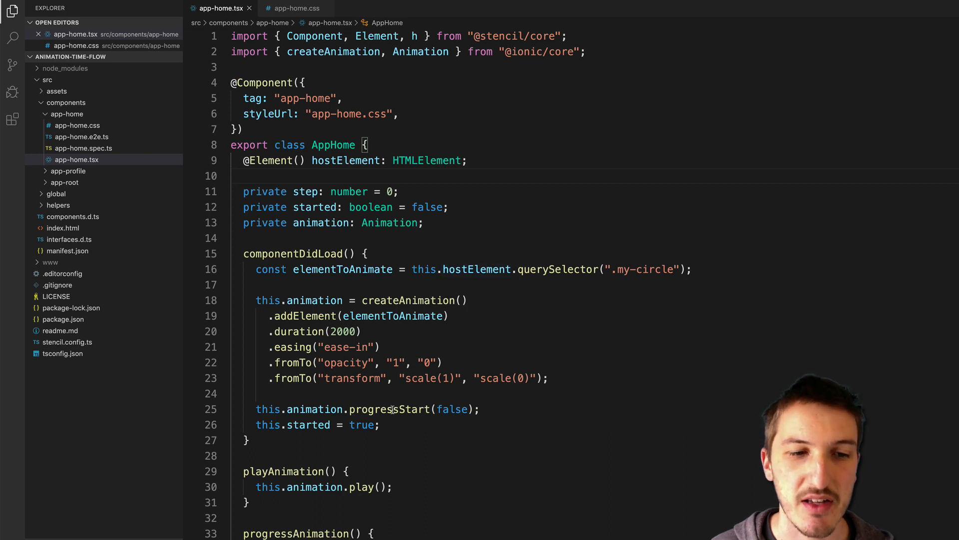
{"action": "left_click", "coordinate": [393, 270]}
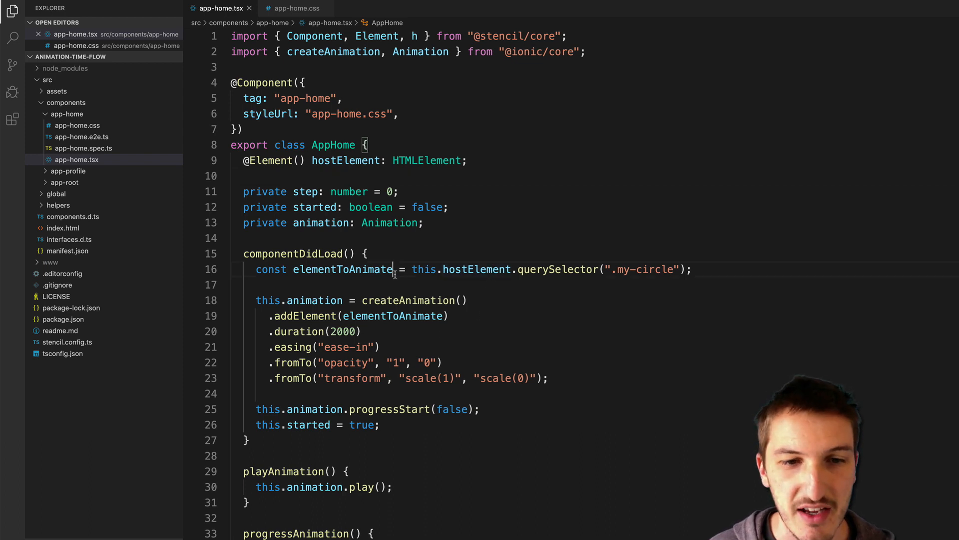
{"action": "double_click", "coordinate": [341, 270]}
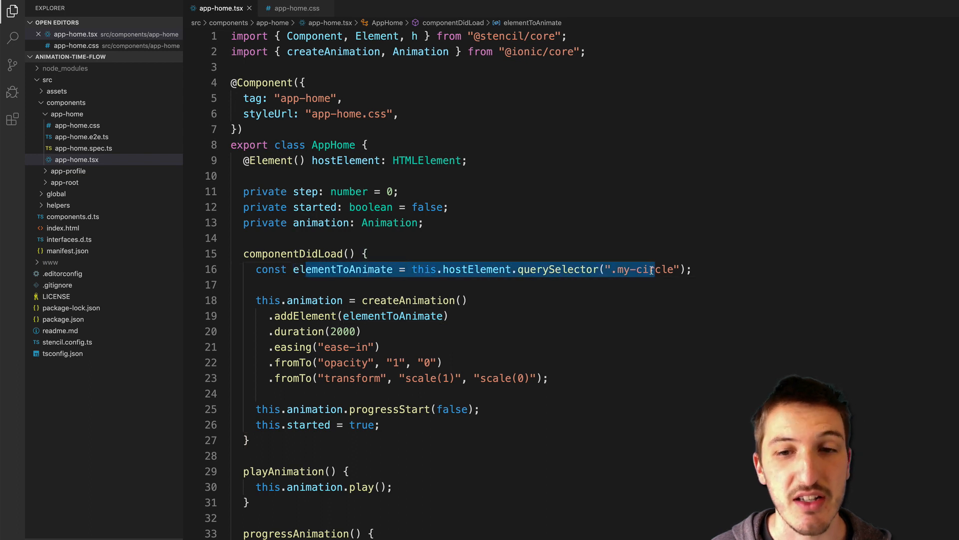
{"action": "left_click", "coordinate": [473, 250]}
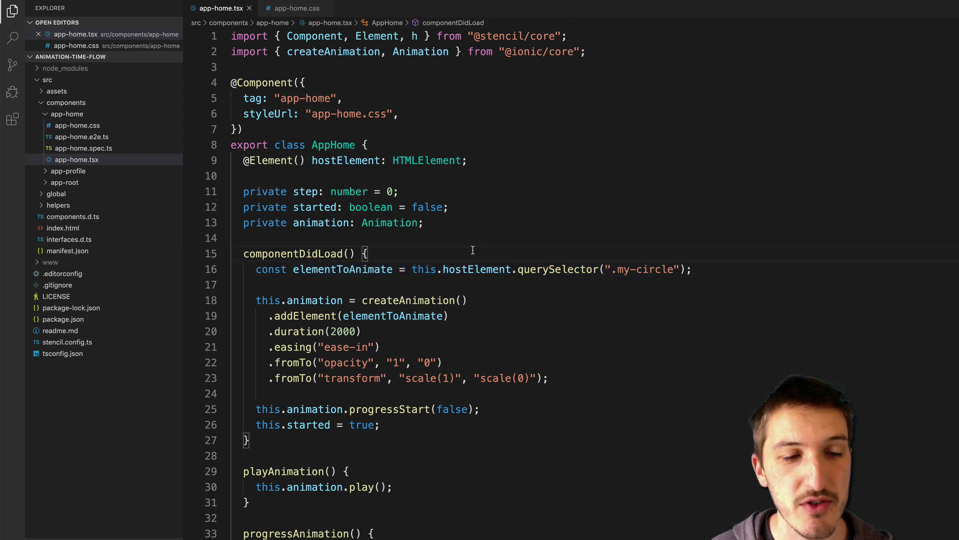
{"action": "scroll", "scroll_direction": "down", "scroll_amount": 3}
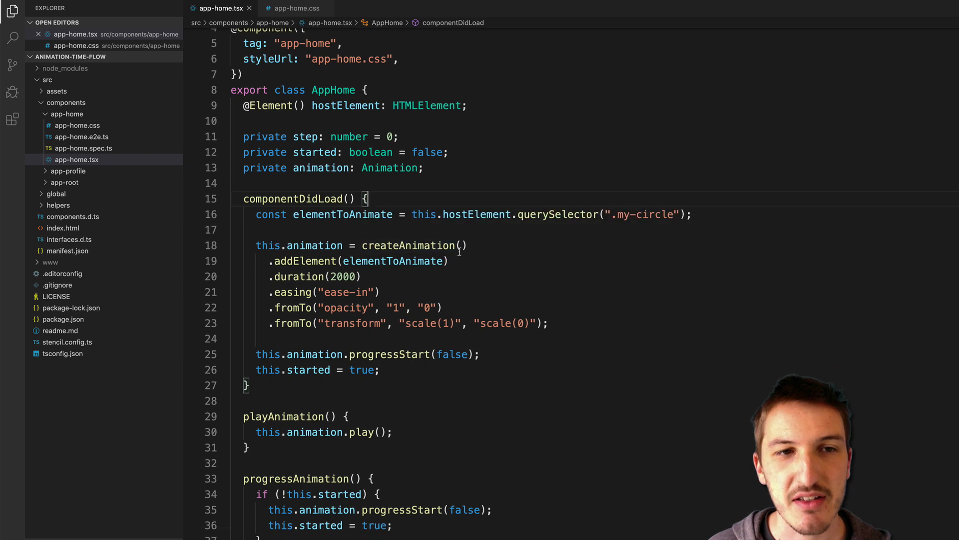
{"action": "scroll", "scroll_direction": "up", "scroll_amount": 3}
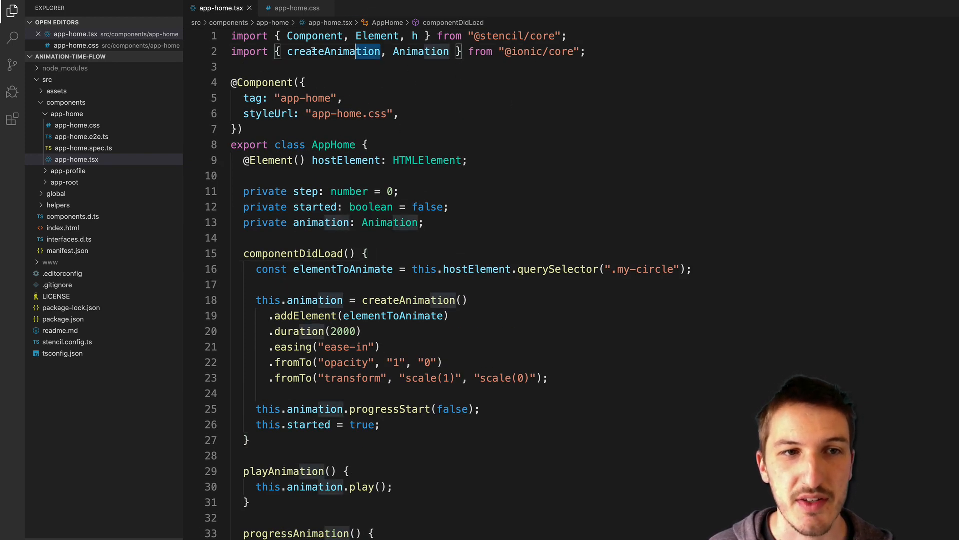
{"action": "scroll", "scroll_direction": "down", "scroll_amount": 3}
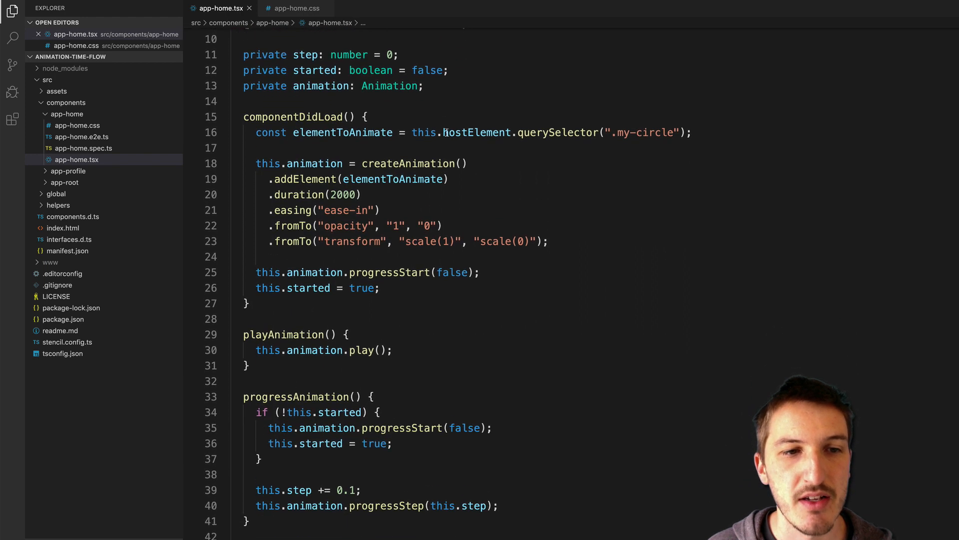
{"action": "left_click_drag", "start_coordinate": [285, 162], "coordinate": [393, 163]}
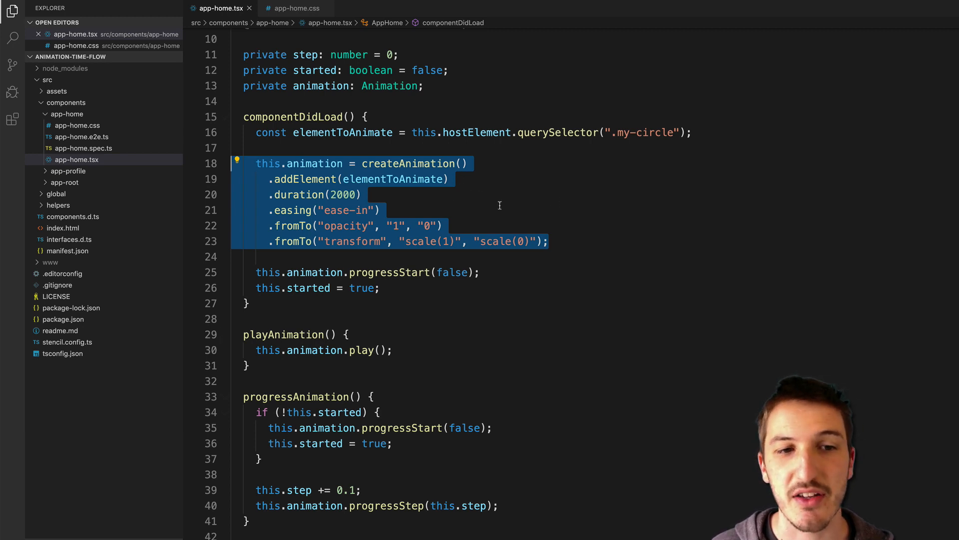
{"action": "double_click", "coordinate": [346, 226]}
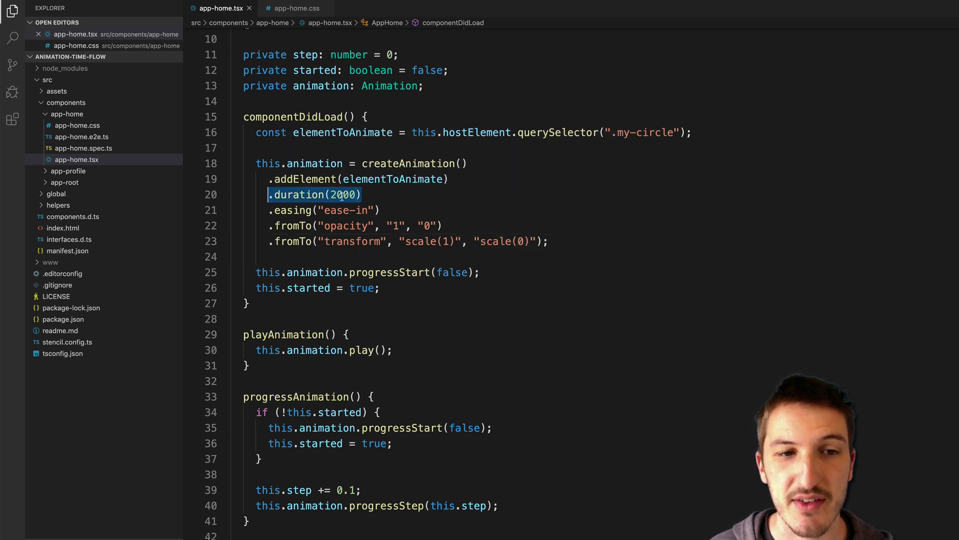
{"action": "mouse_move", "coordinate": [402, 199]}
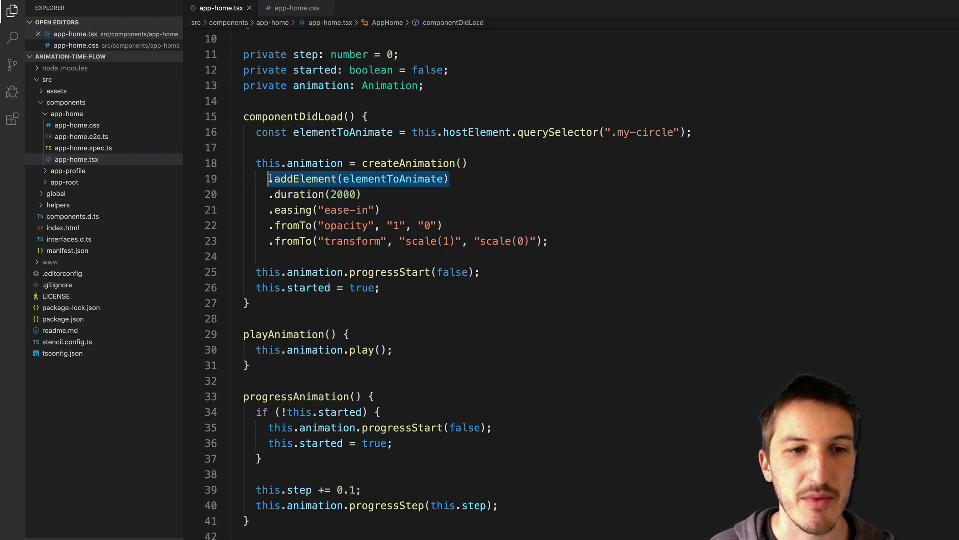
{"action": "scroll", "scroll_direction": "down", "scroll_amount": 3}
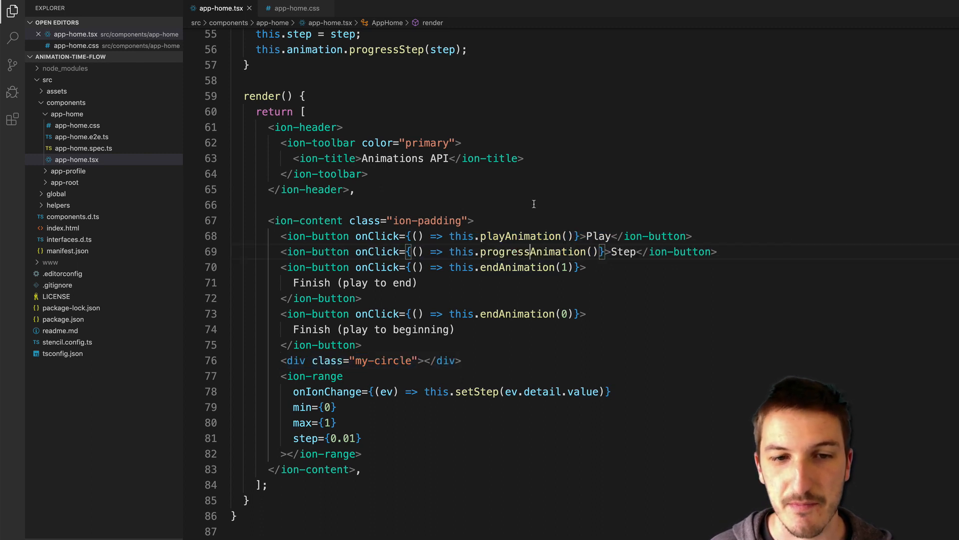
{"action": "double_click", "coordinate": [526, 251]}
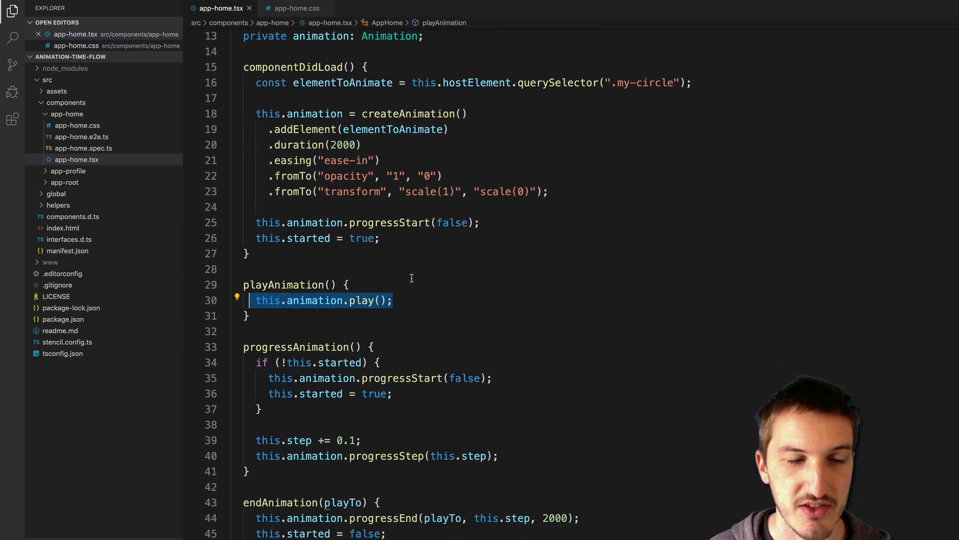
{"action": "scroll", "scroll_direction": "down", "scroll_amount": 3}
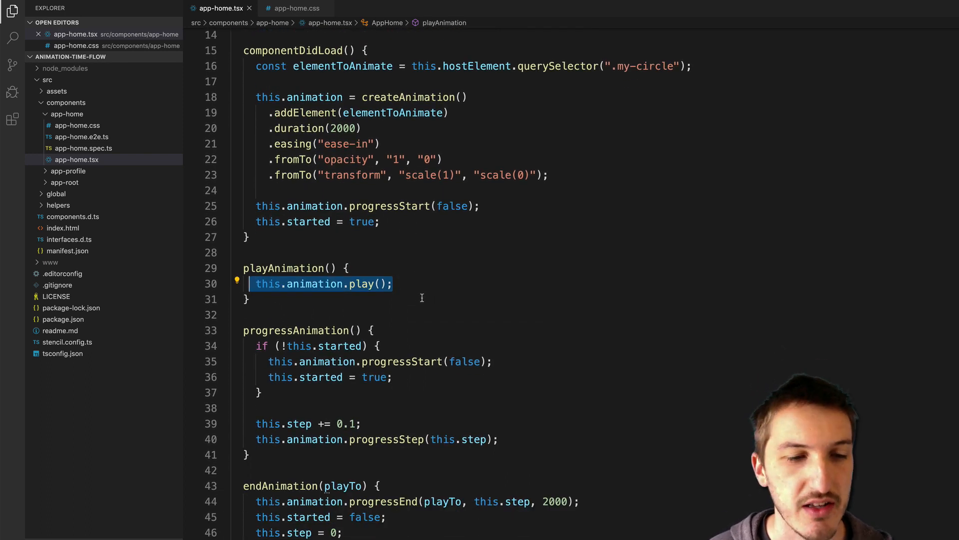
{"action": "scroll", "scroll_direction": "down", "scroll_amount": 3}
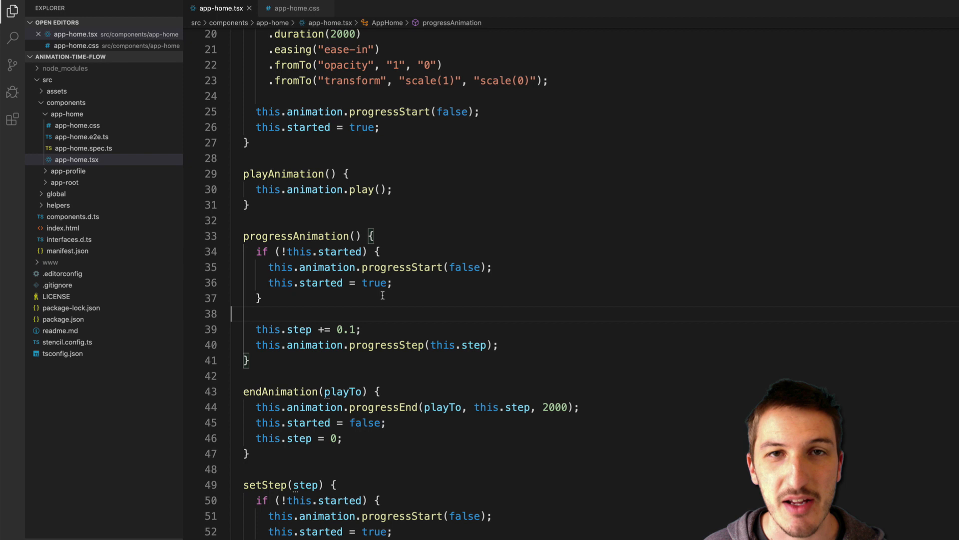
{"action": "mouse_move", "coordinate": [429, 279]}
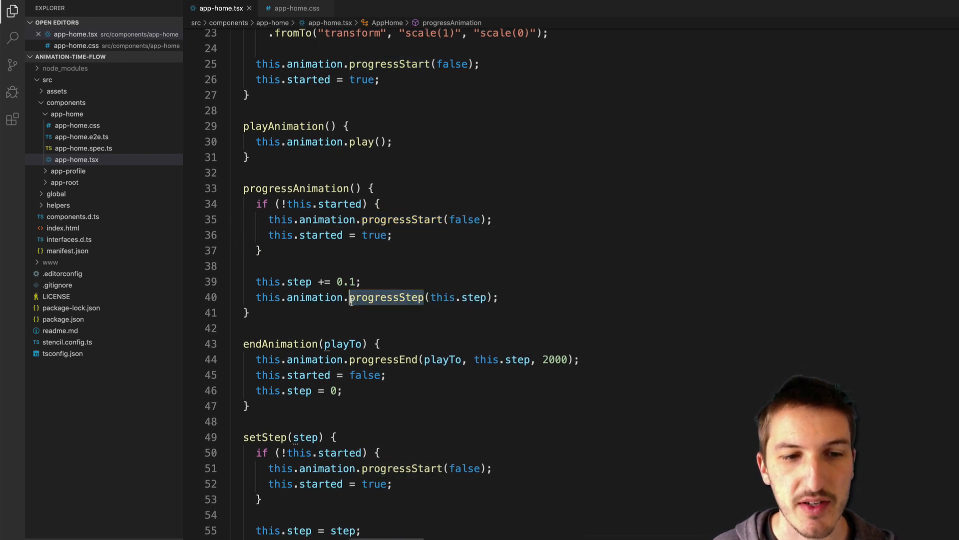
{"action": "left_click", "coordinate": [382, 359]}
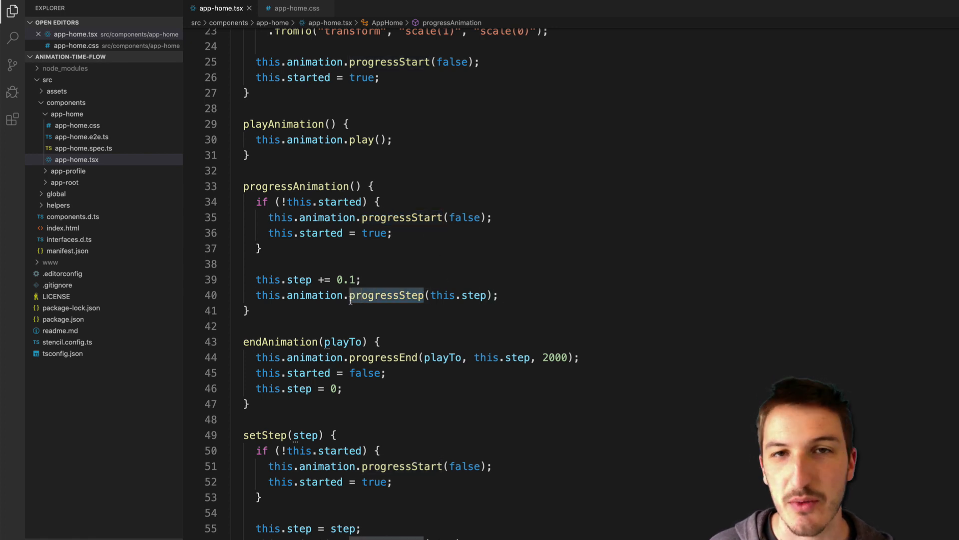
{"action": "mouse_move", "coordinate": [386, 295]}
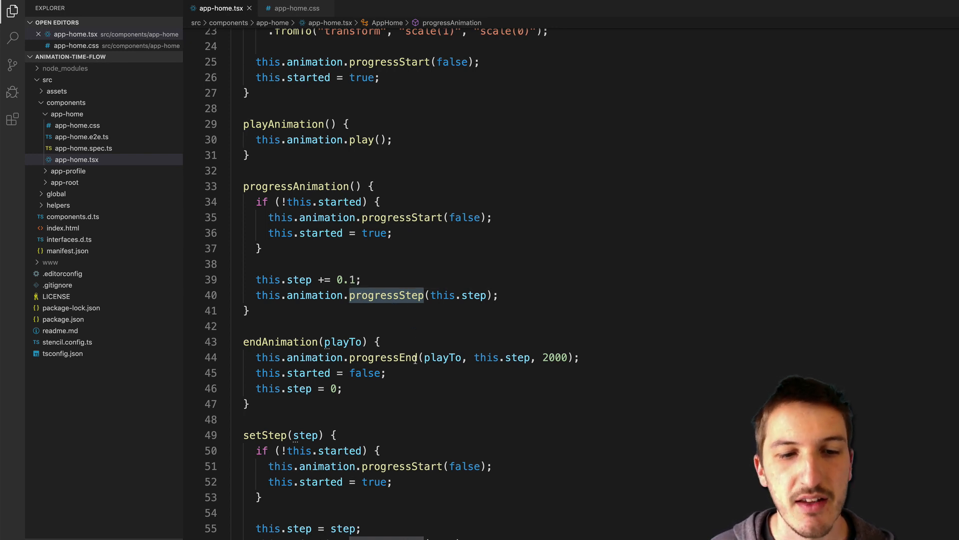
{"action": "mouse_move", "coordinate": [383, 357]}
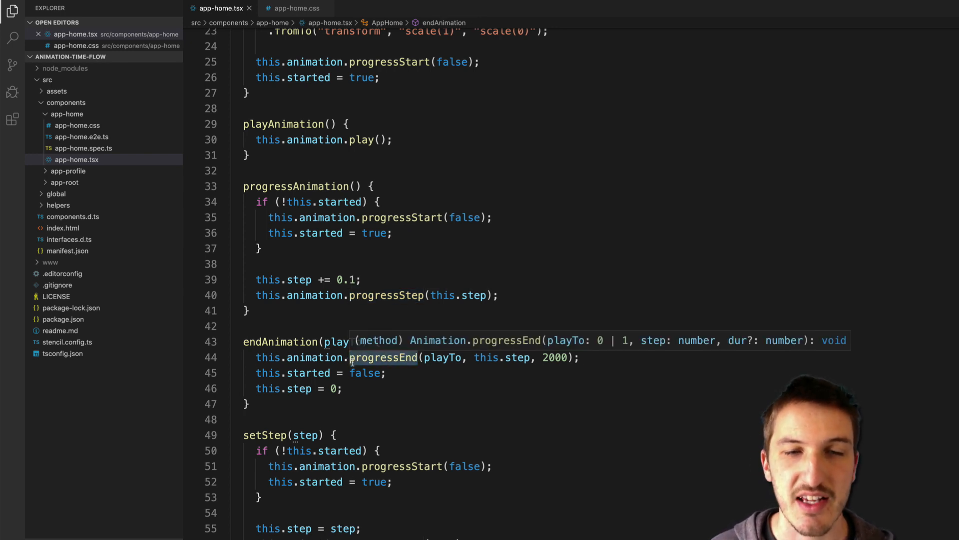
{"action": "mouse_move", "coordinate": [441, 326]}
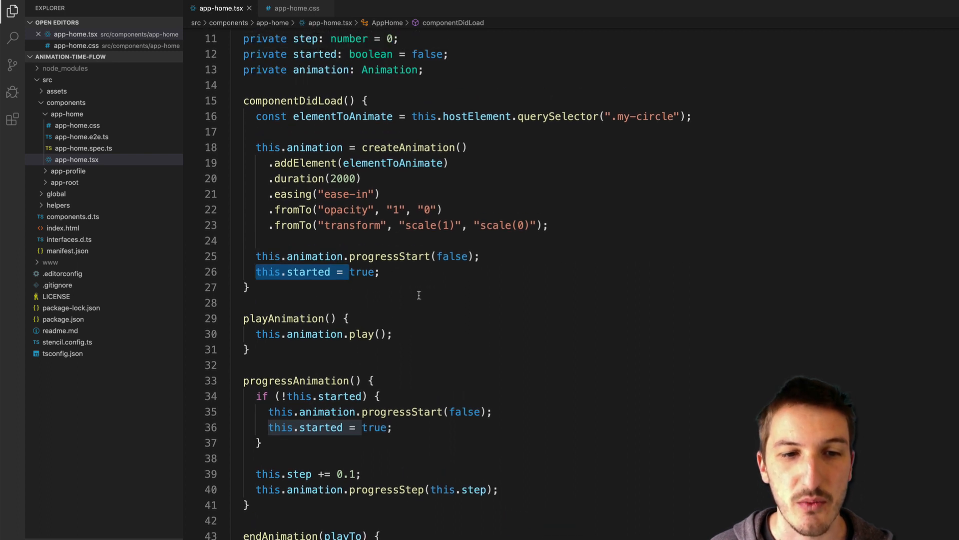
{"action": "scroll", "scroll_direction": "down", "scroll_amount": 3}
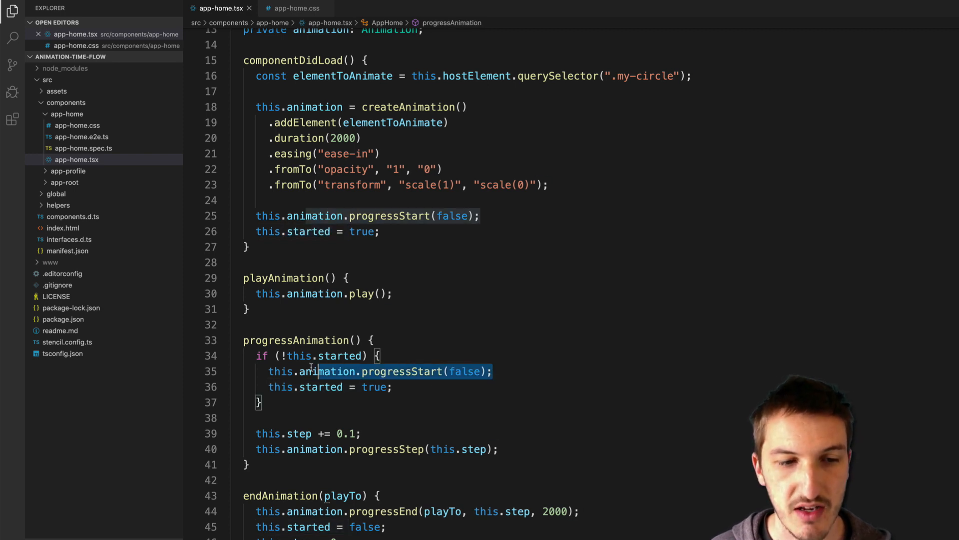
{"action": "mouse_move", "coordinate": [409, 378]}
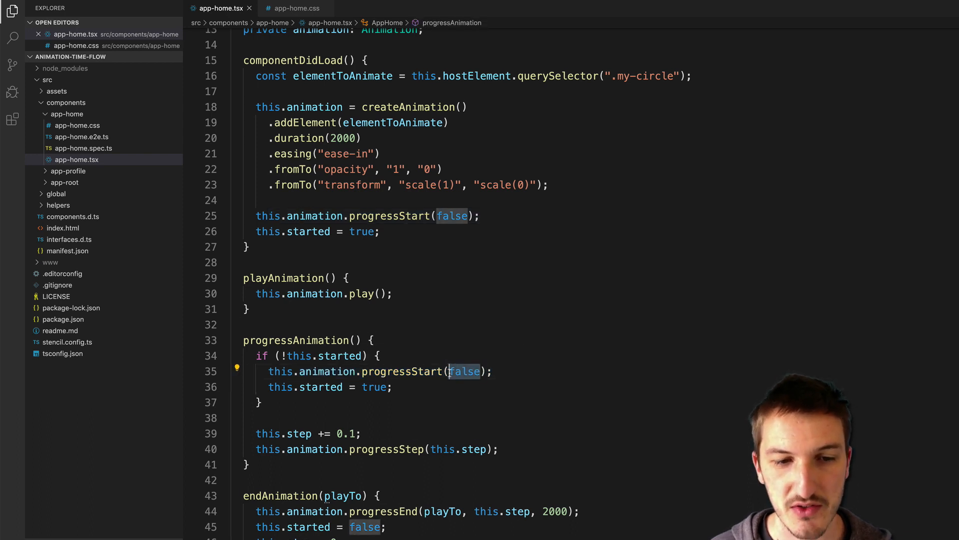
{"action": "mouse_move", "coordinate": [421, 374]}
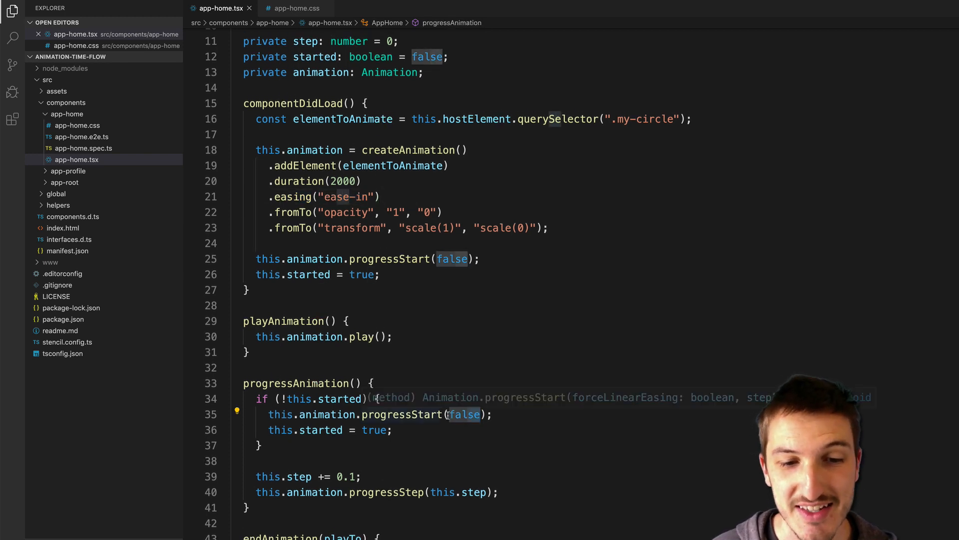
{"action": "scroll", "scroll_direction": "down", "scroll_amount": 3}
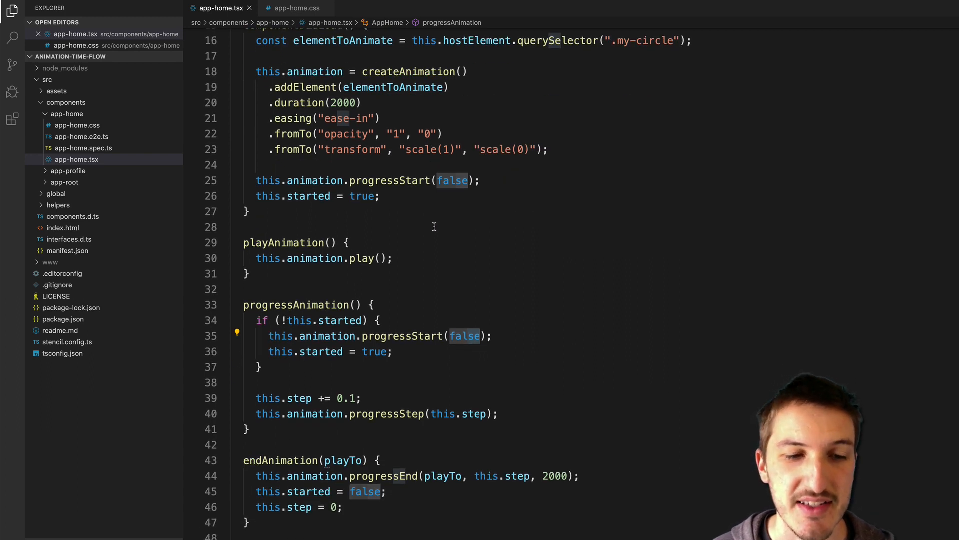
{"action": "scroll", "scroll_direction": "down", "scroll_amount": 3}
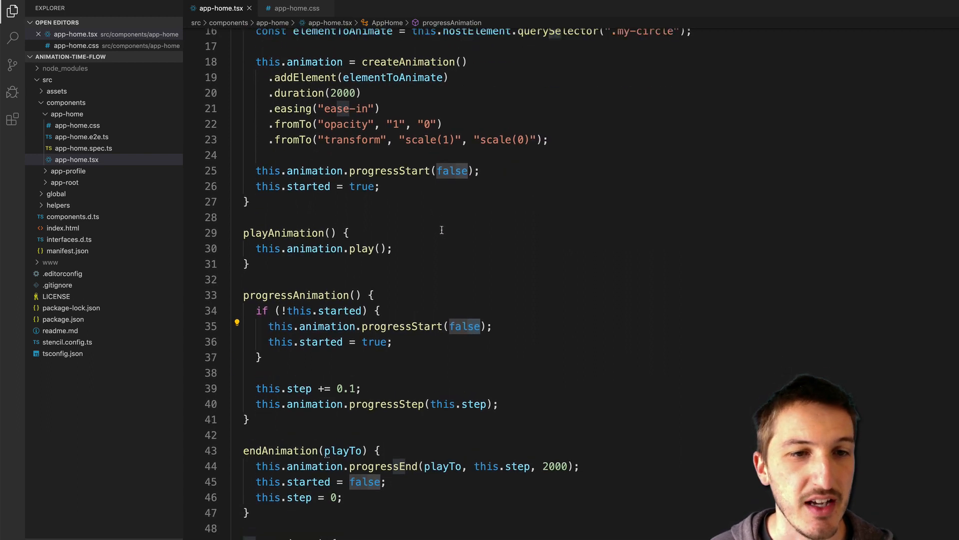
{"action": "scroll", "scroll_direction": "up", "scroll_amount": 3}
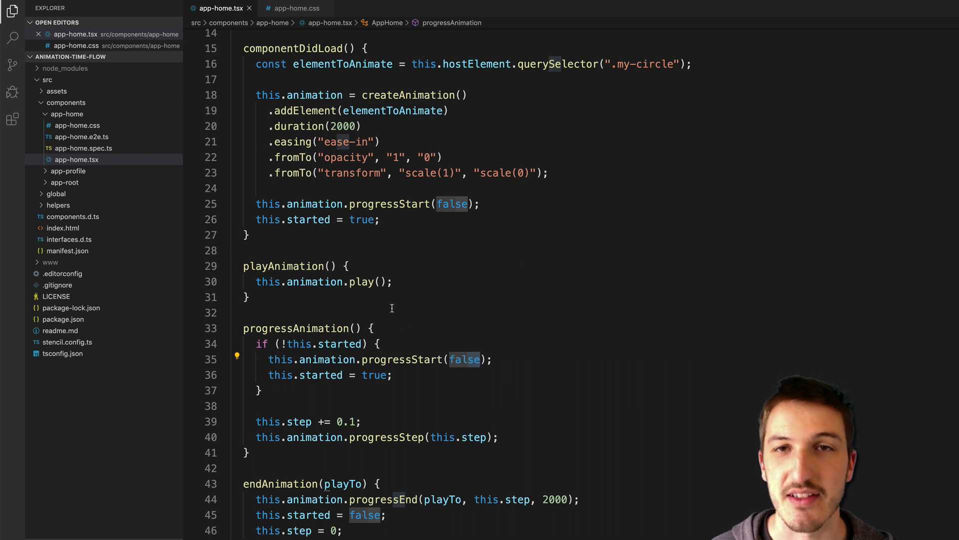
{"action": "scroll", "scroll_direction": "down", "scroll_amount": 3}
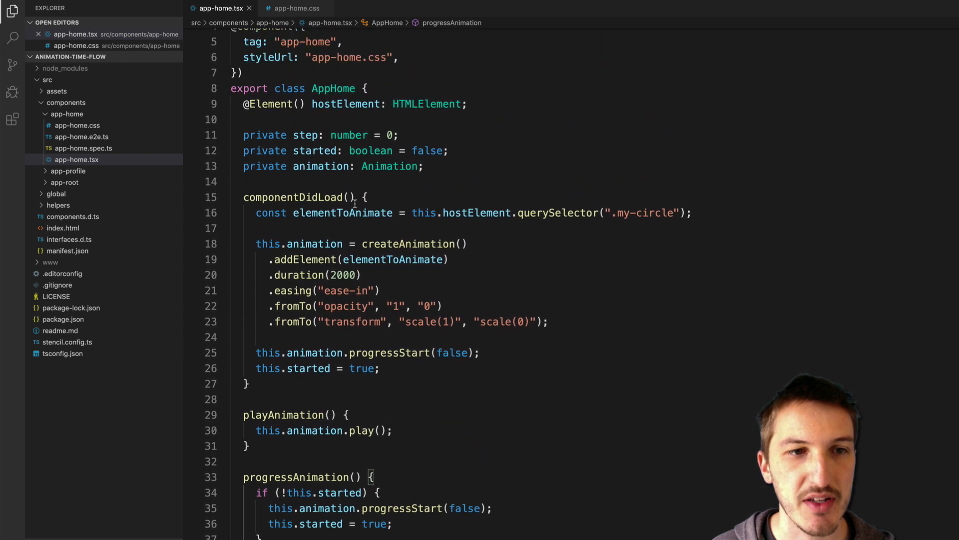
Highlight this.step in progressAnimation's progressStep call to show its uses
{"action": "scroll", "scroll_direction": "down", "scroll_amount": 3}
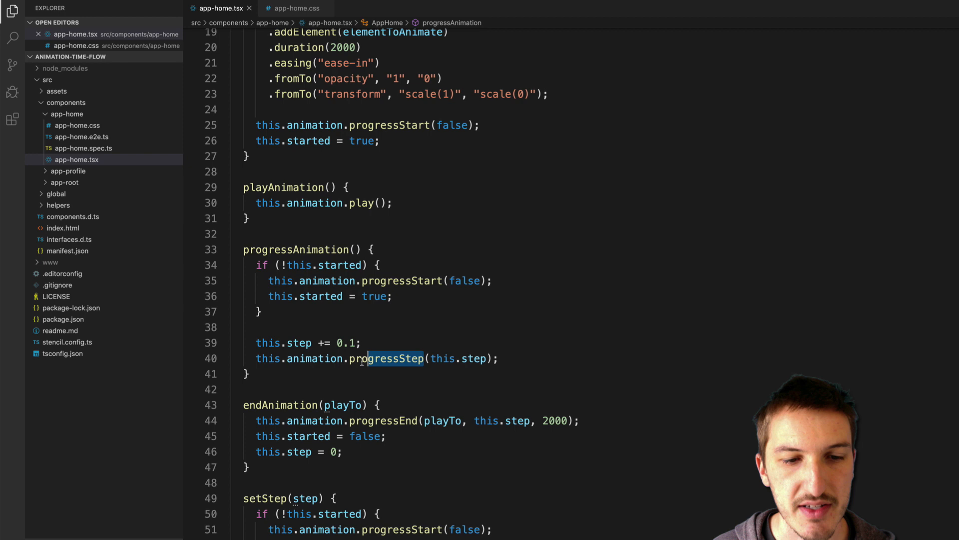
{"action": "double_click", "coordinate": [455, 358]}
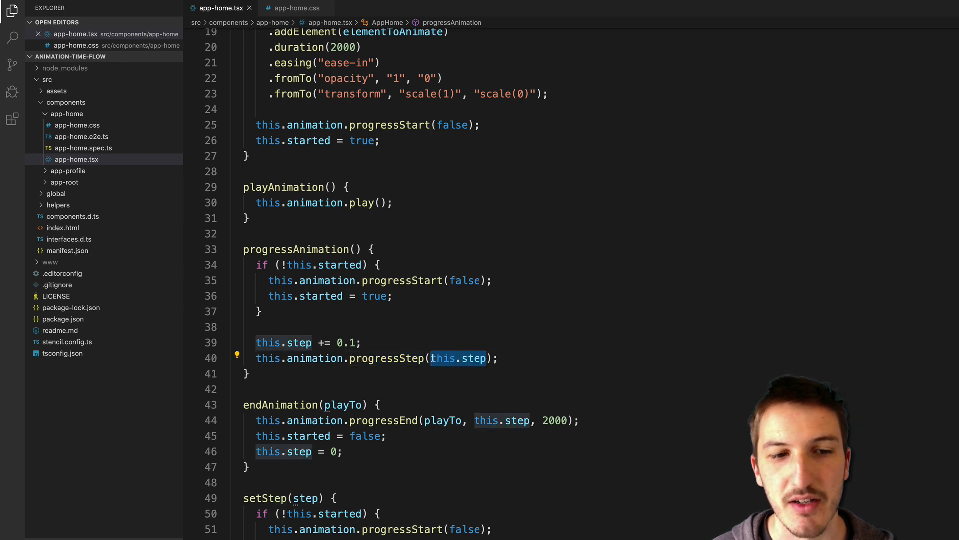
{"action": "mouse_move", "coordinate": [515, 291]}
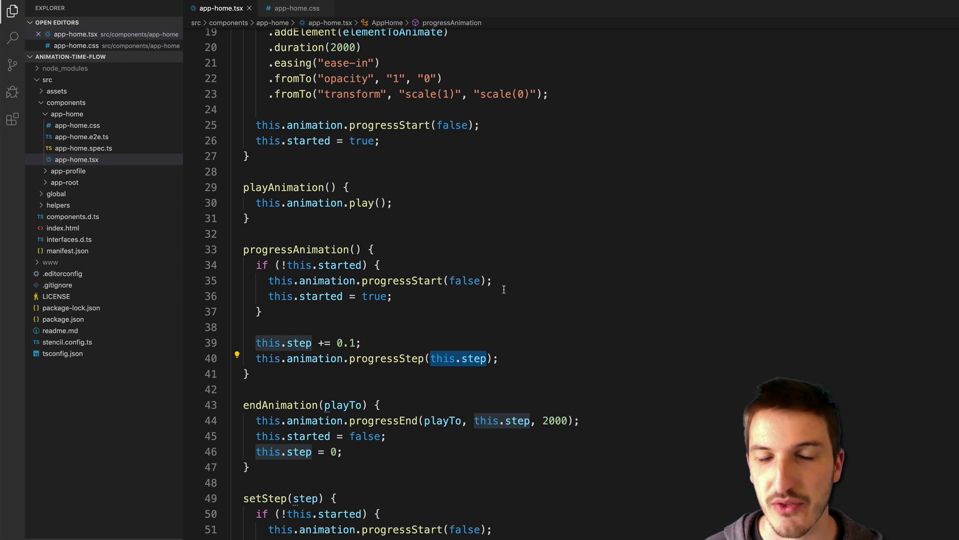
{"action": "mouse_move", "coordinate": [488, 299]}
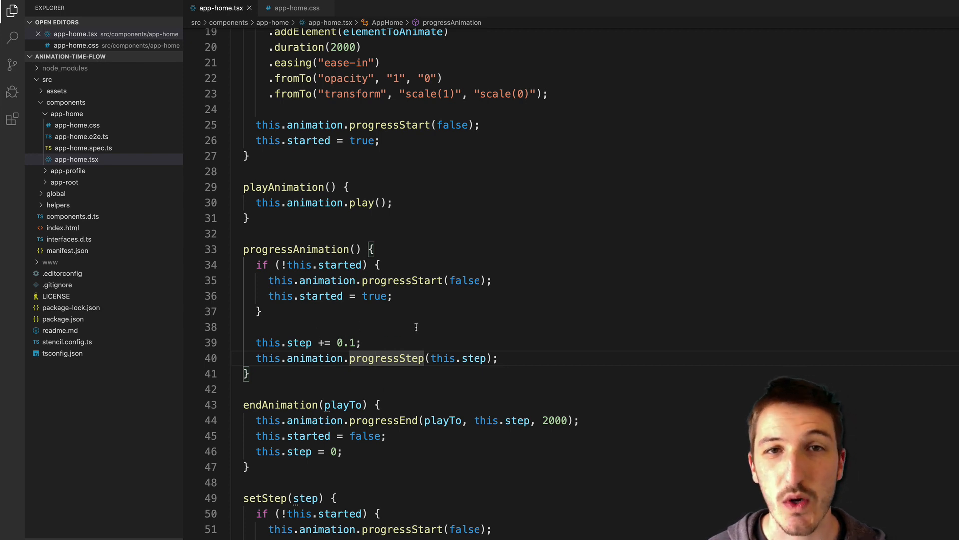
{"action": "mouse_move", "coordinate": [426, 326]}
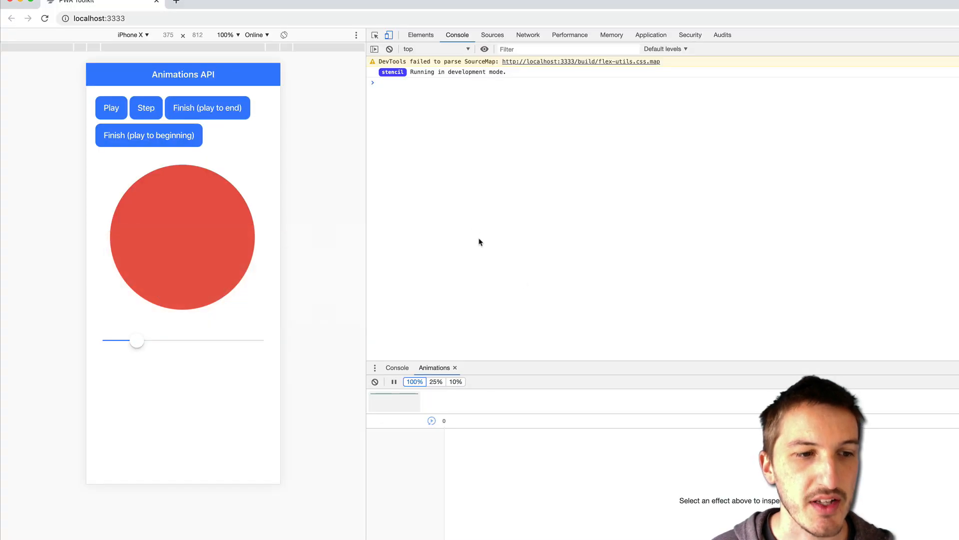
Give the demo page focus before returning to app-home.tsx in the editor
{"action": "left_click", "coordinate": [146, 112]}
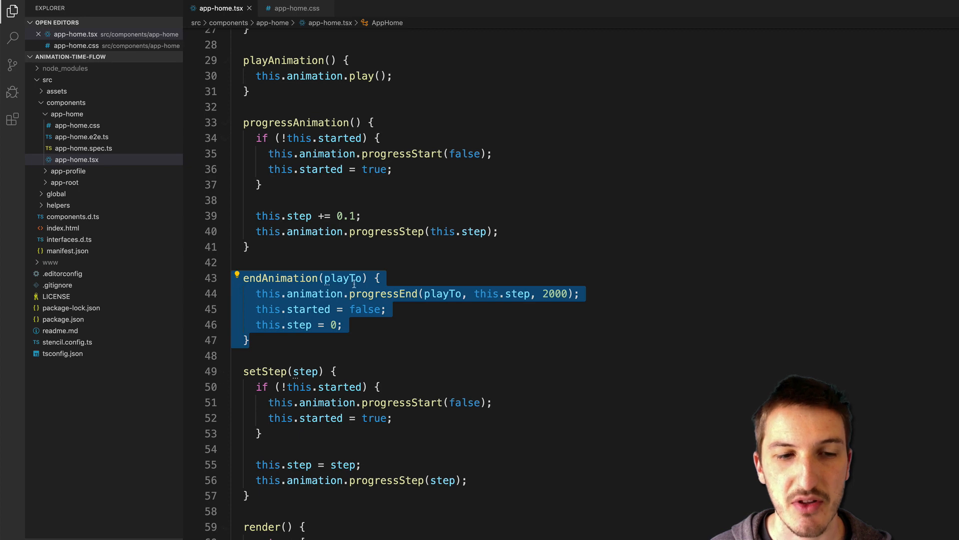
Review endAnimation's progressEnd call and the setStep method further down in app-home.tsx
{"action": "scroll", "scroll_direction": "down", "scroll_amount": 3}
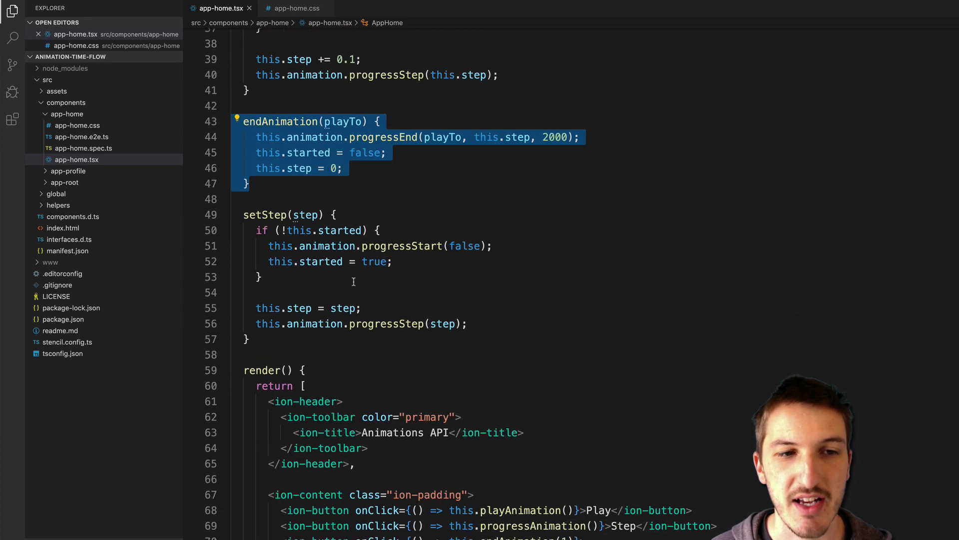
{"action": "scroll", "scroll_direction": "down", "scroll_amount": 3}
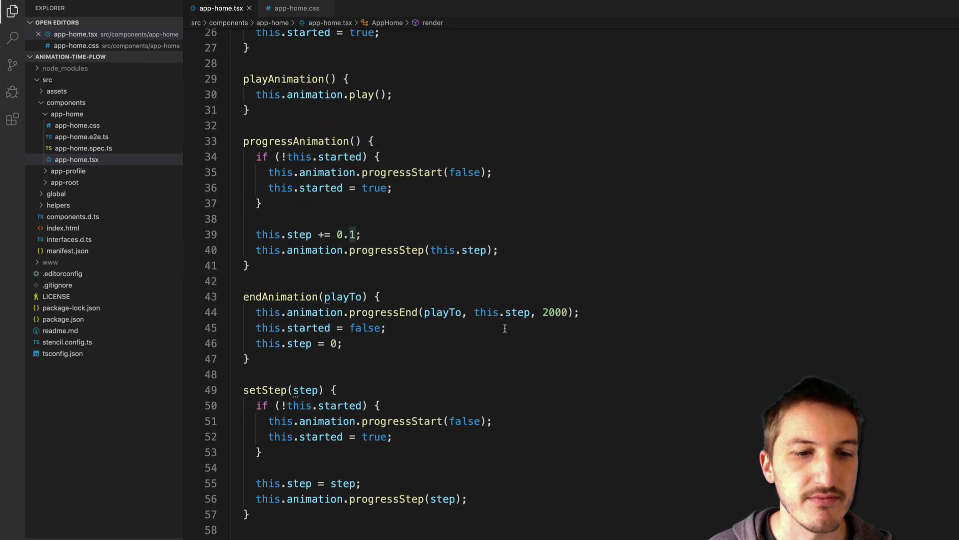
{"action": "scroll", "scroll_direction": "down", "scroll_amount": 3}
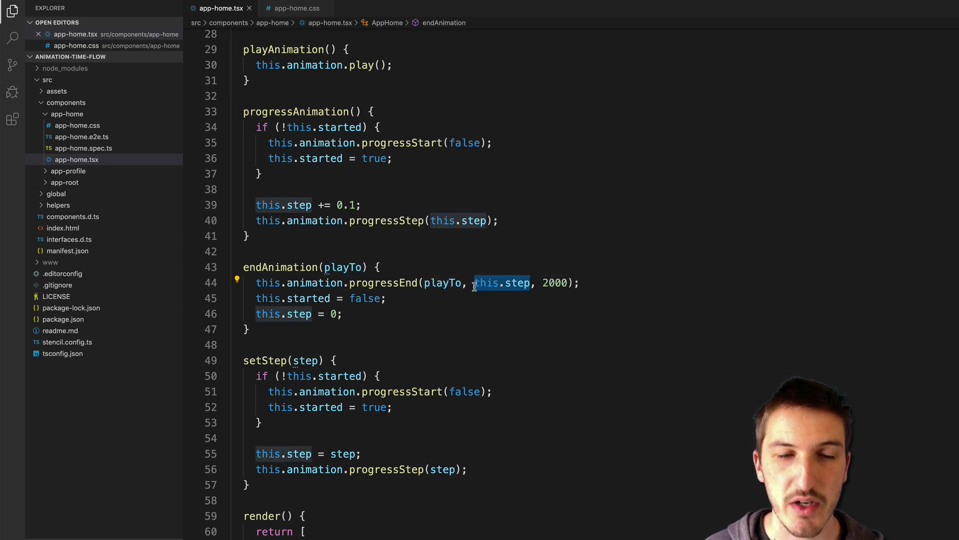
{"action": "mouse_move", "coordinate": [485, 284]}
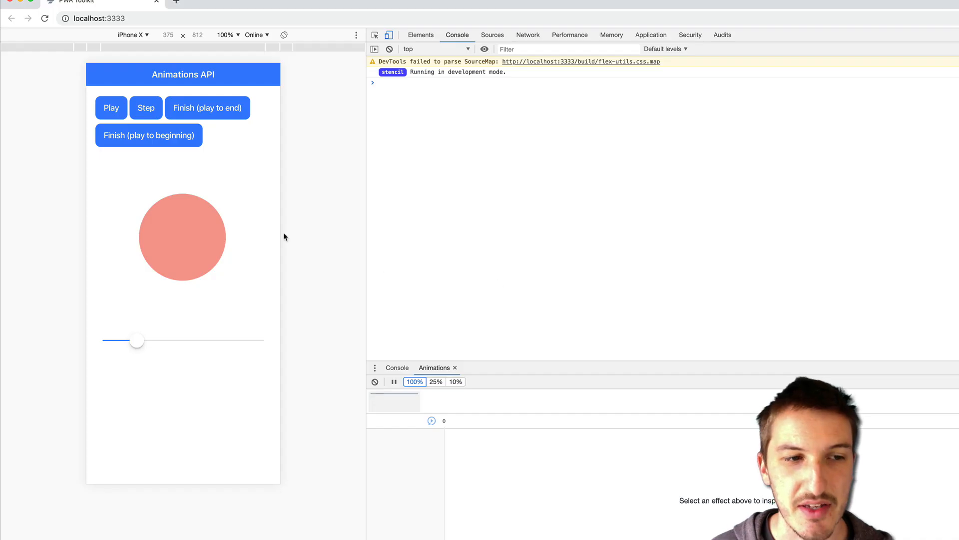
Reset the circle animation to its beginning, finish it to the end, then step it forward a little
{"action": "left_click", "coordinate": [148, 136]}
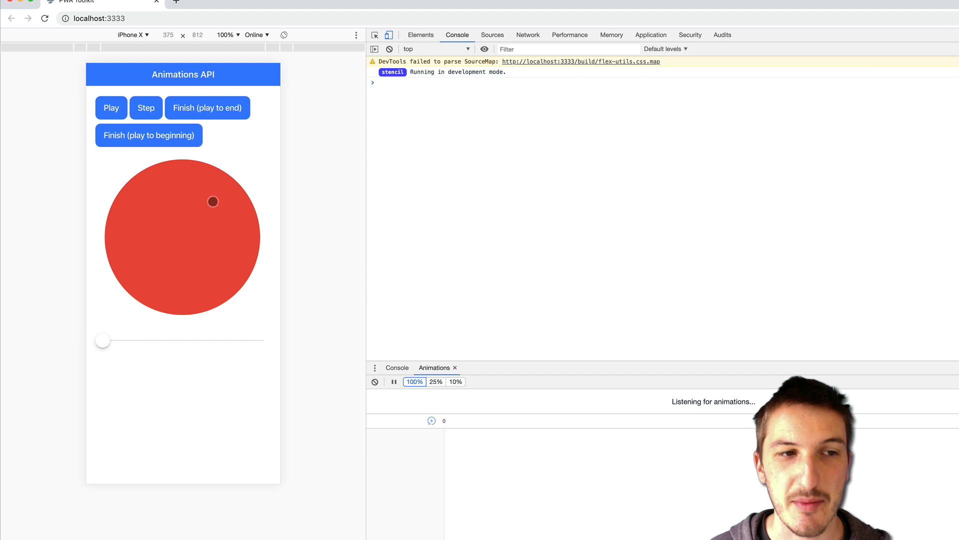
{"action": "left_click", "coordinate": [175, 139]}
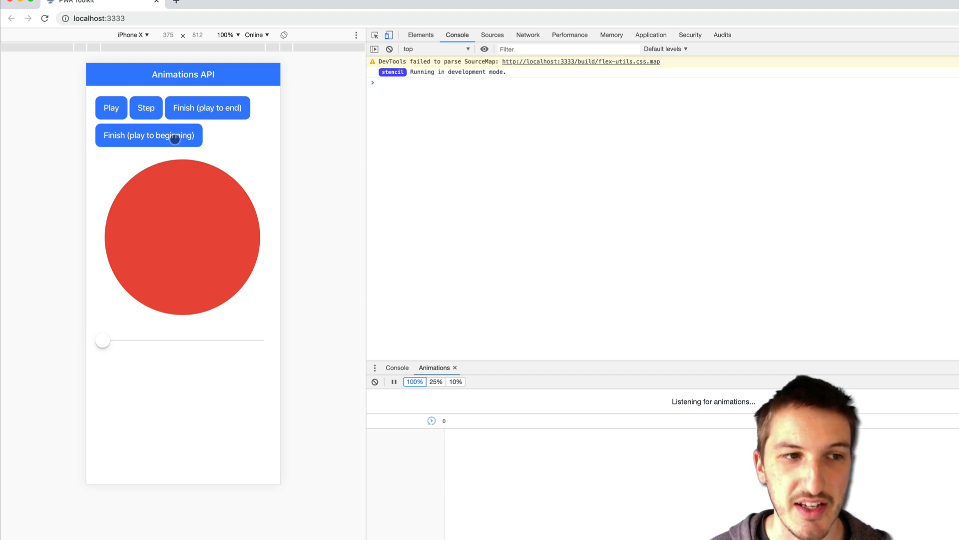
{"action": "left_click", "coordinate": [216, 113]}
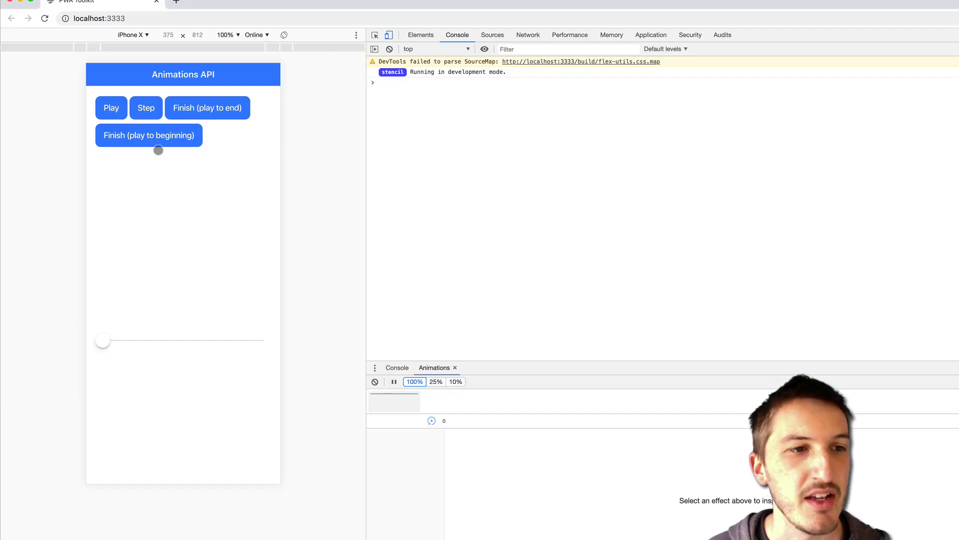
{"action": "left_click", "coordinate": [145, 108]}
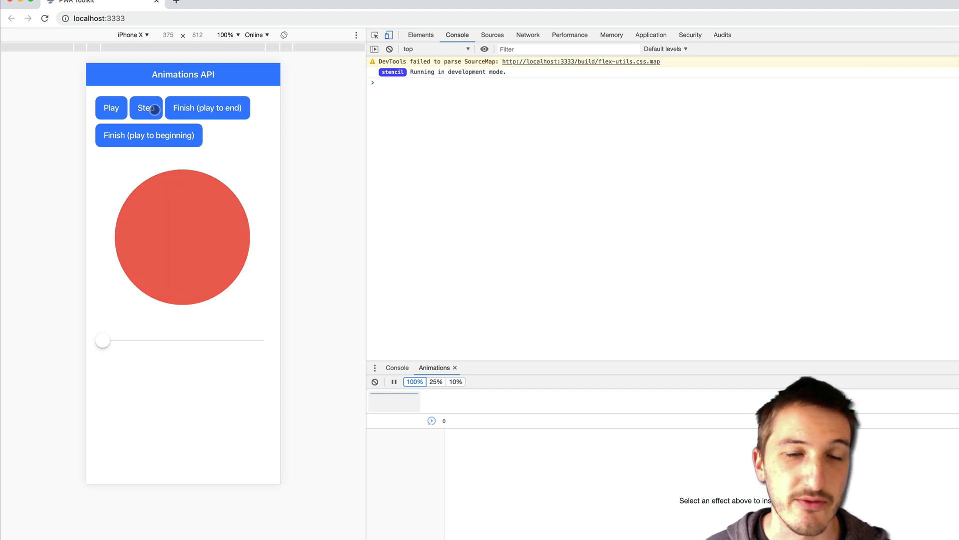
{"action": "left_click", "coordinate": [146, 108]}
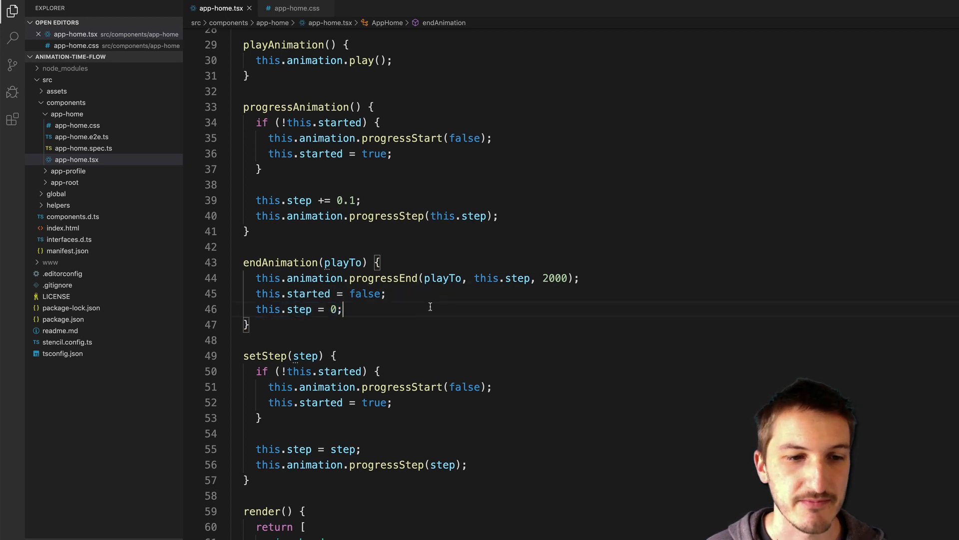
{"action": "scroll", "scroll_direction": "down", "scroll_amount": 3}
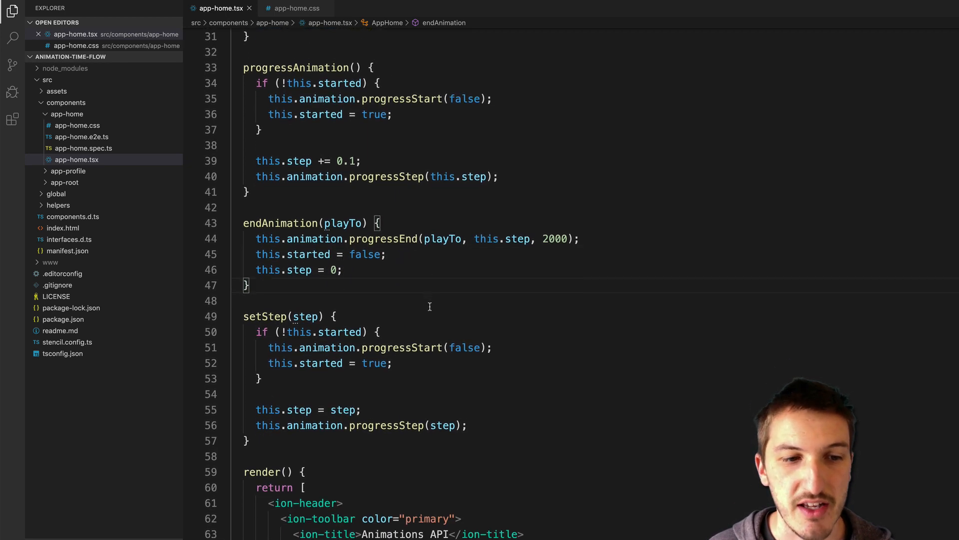
{"action": "scroll", "scroll_direction": "down", "scroll_amount": 3}
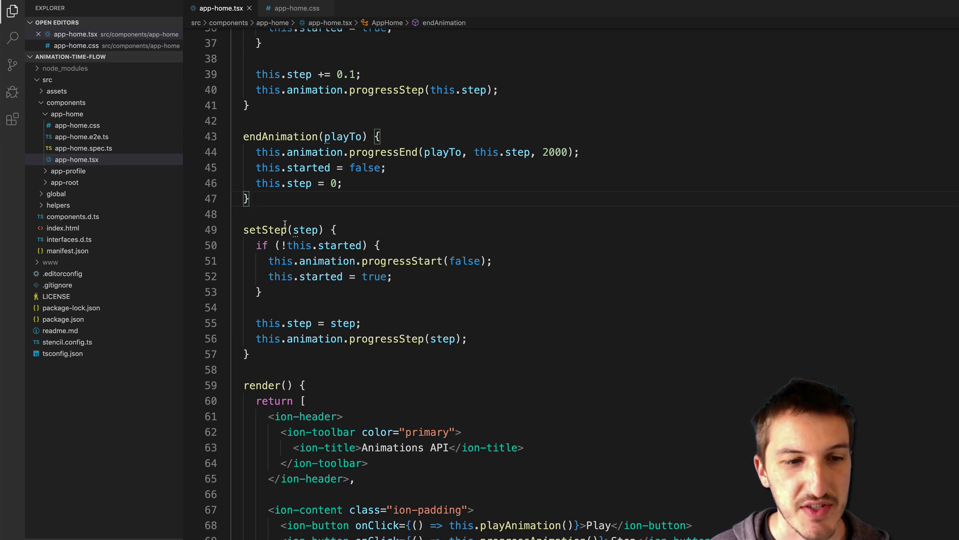
{"action": "scroll", "scroll_direction": "down", "scroll_amount": 3}
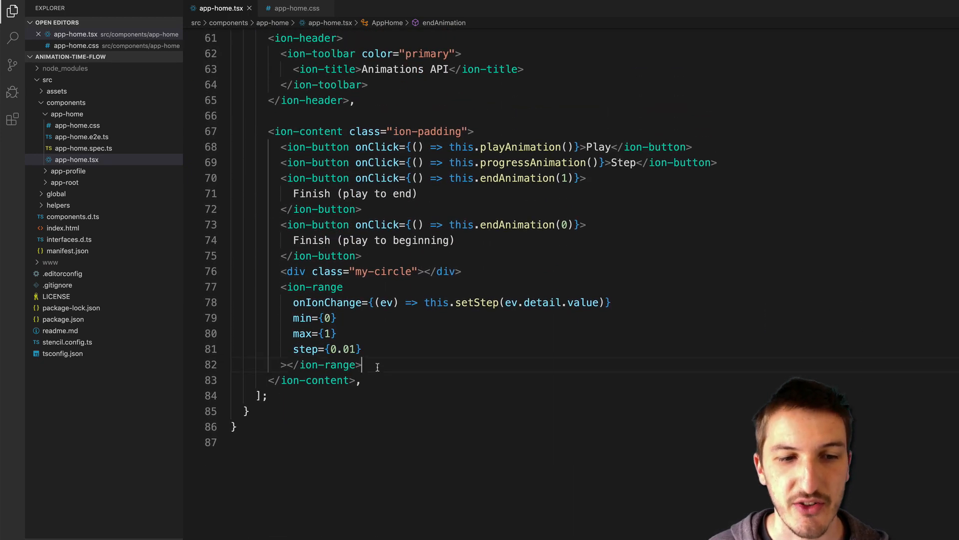
{"action": "left_click_drag", "start_coordinate": [282, 286], "coordinate": [361, 364]}
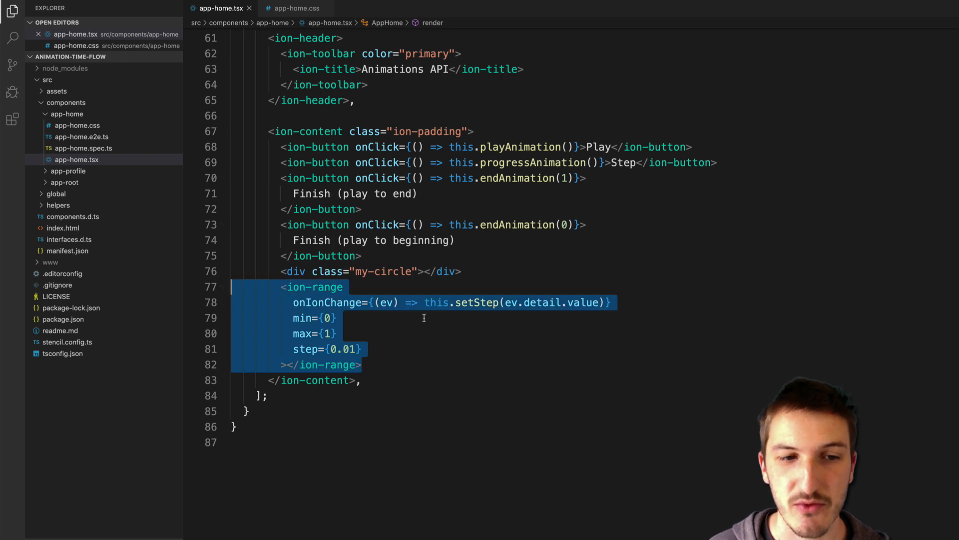
{"action": "left_click", "coordinate": [329, 318]}
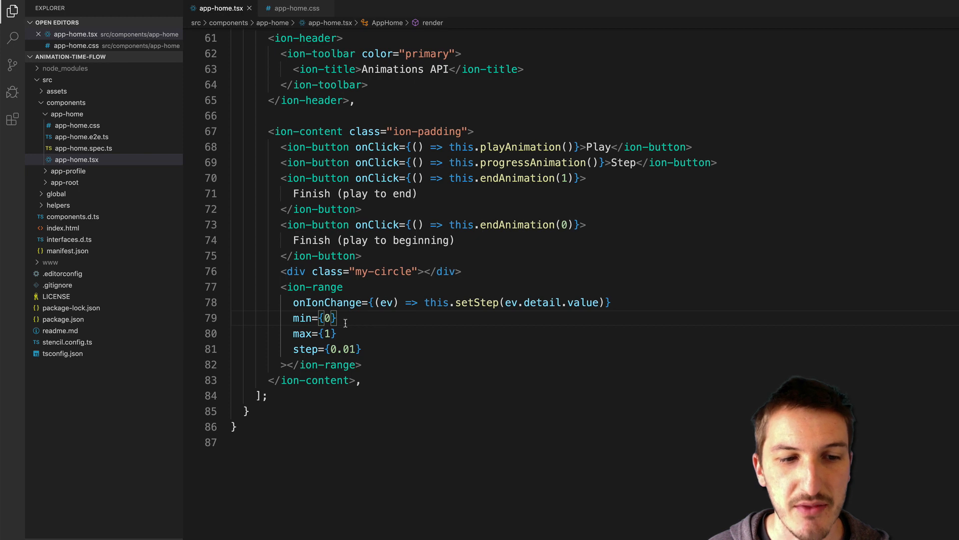
{"action": "double_click", "coordinate": [303, 318]}
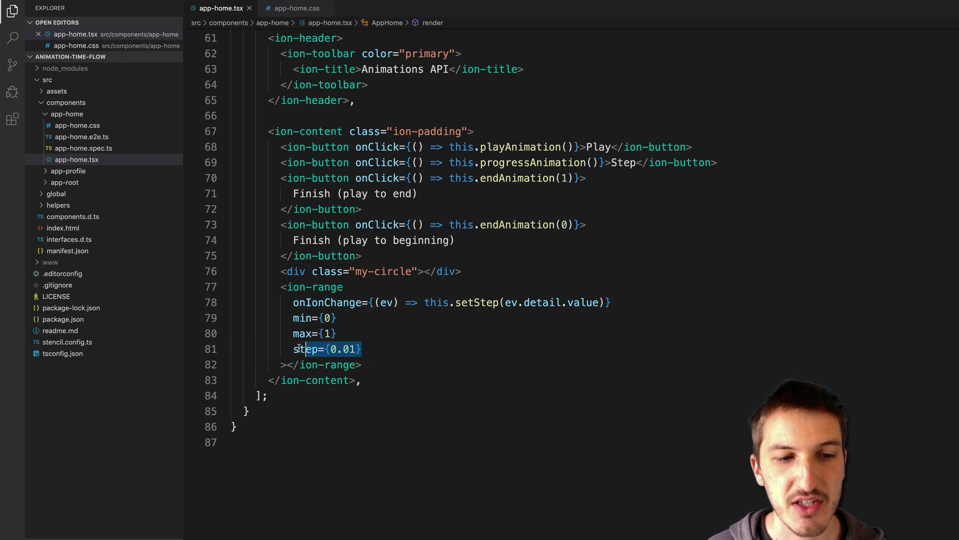
{"action": "double_click", "coordinate": [305, 349]}
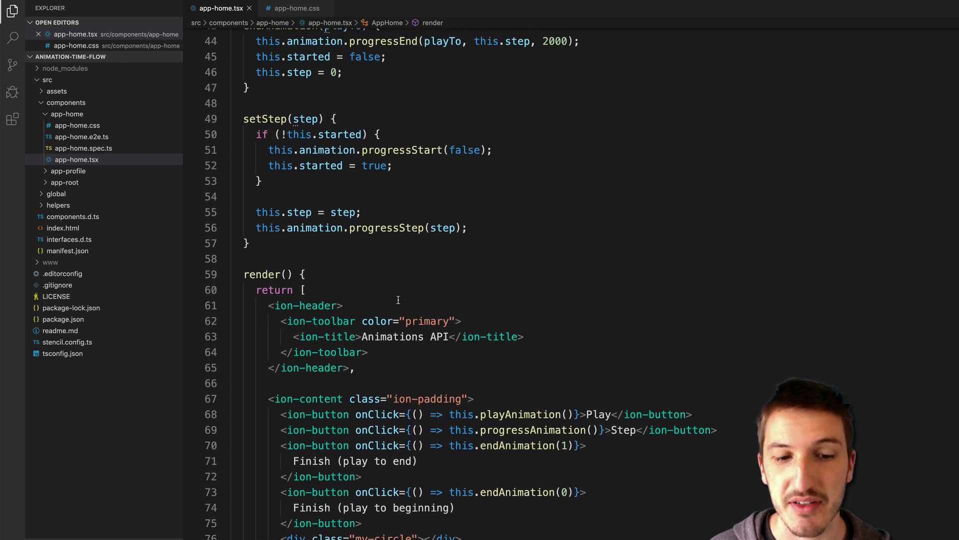
{"action": "scroll", "scroll_direction": "down", "scroll_amount": 3}
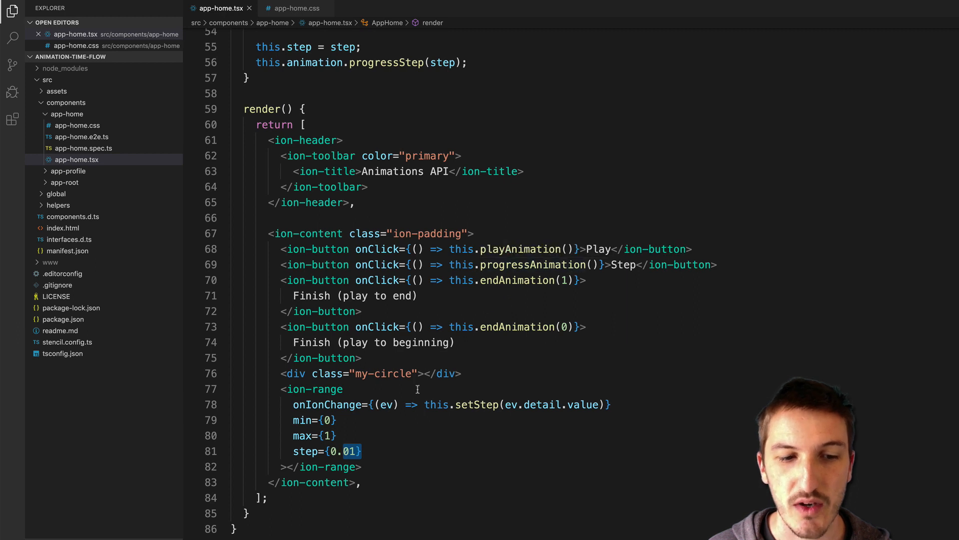
{"action": "left_click", "coordinate": [367, 451]}
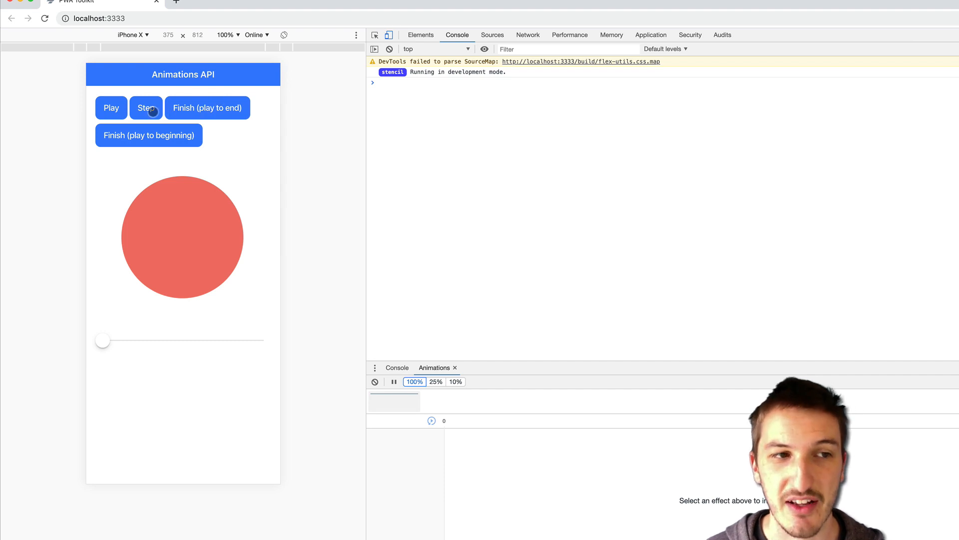
Step the animation once, then scrub the slider to the midpoint, near the start, and about two-thirds
{"action": "left_click", "coordinate": [146, 107]}
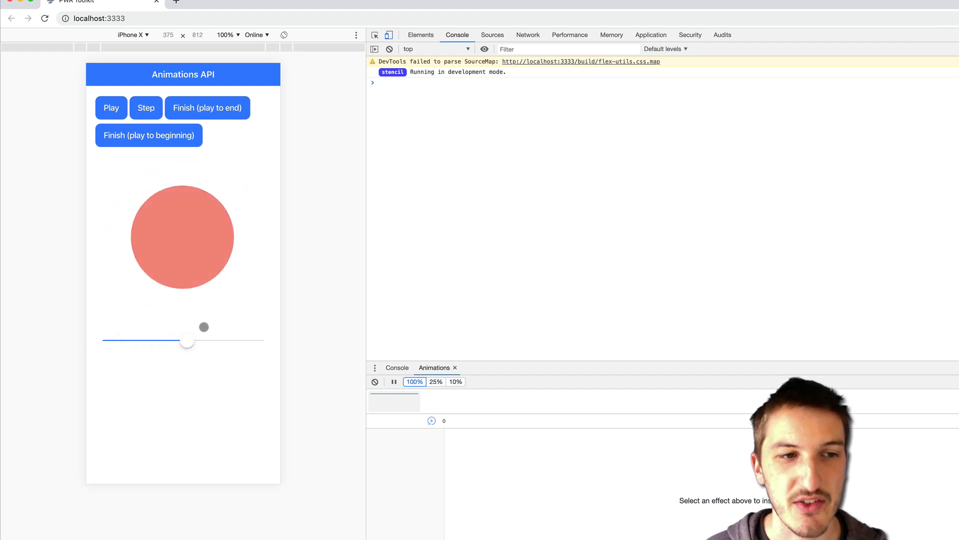
{"action": "left_click_drag", "start_coordinate": [187, 342], "coordinate": [129, 339]}
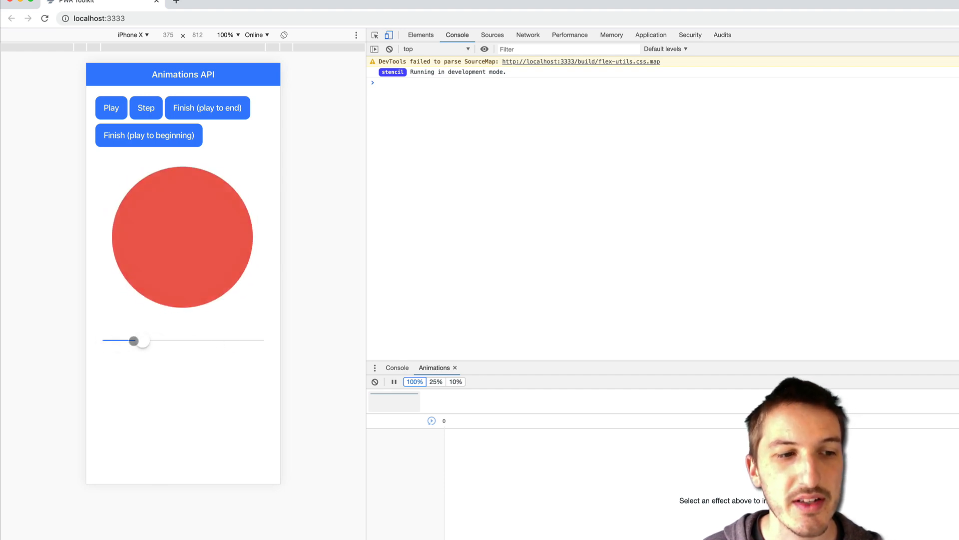
{"action": "left_click_drag", "start_coordinate": [135, 340], "coordinate": [210, 340]}
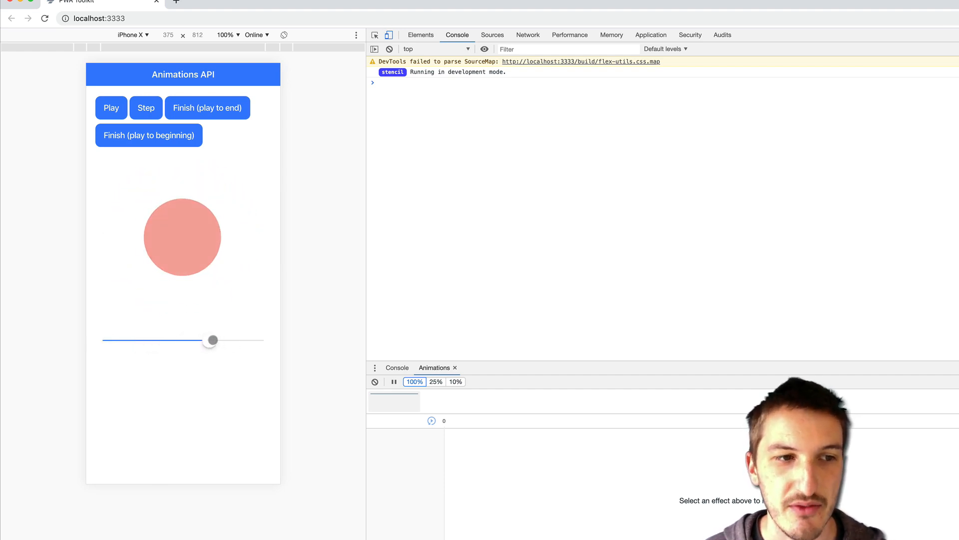
{"action": "left_click_drag", "start_coordinate": [210, 339], "coordinate": [161, 349]}
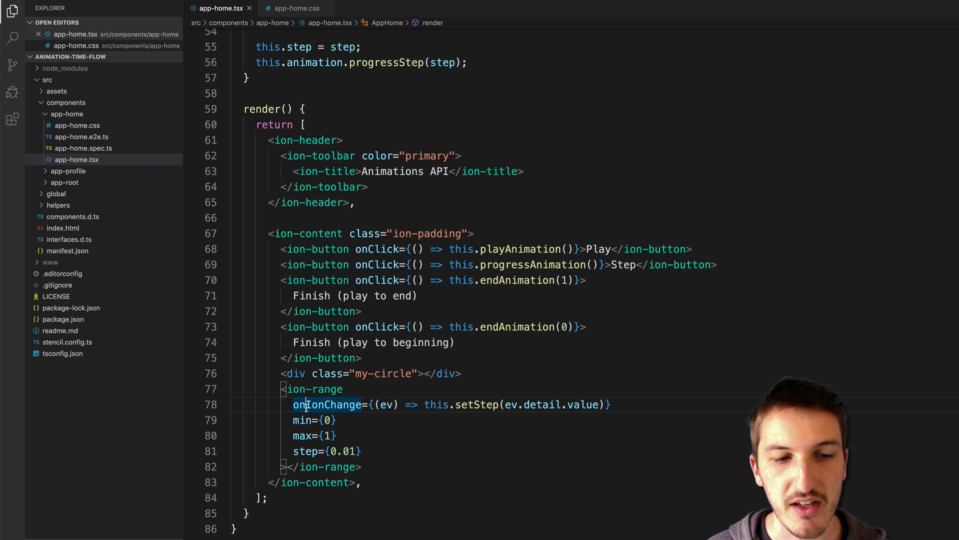
{"action": "mouse_move", "coordinate": [326, 405]}
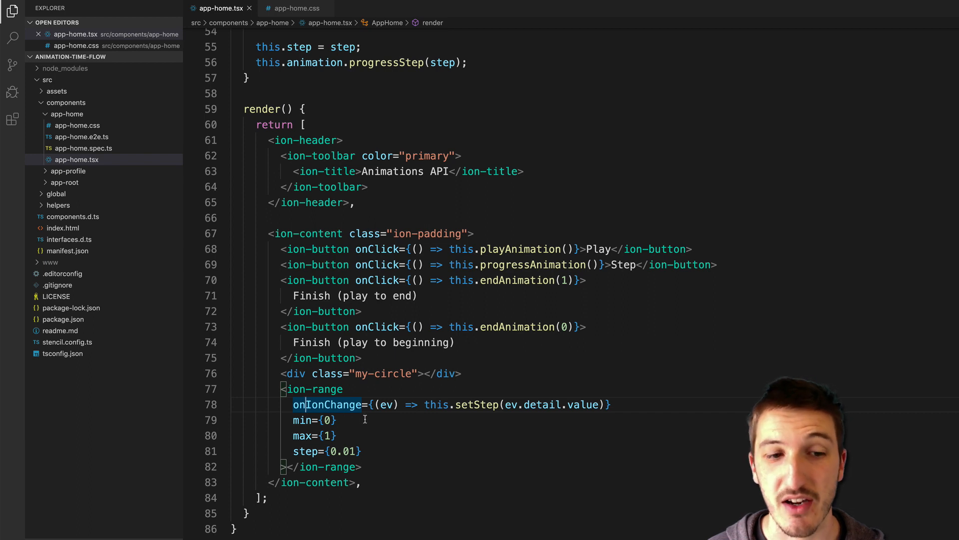
{"action": "mouse_move", "coordinate": [556, 405]}
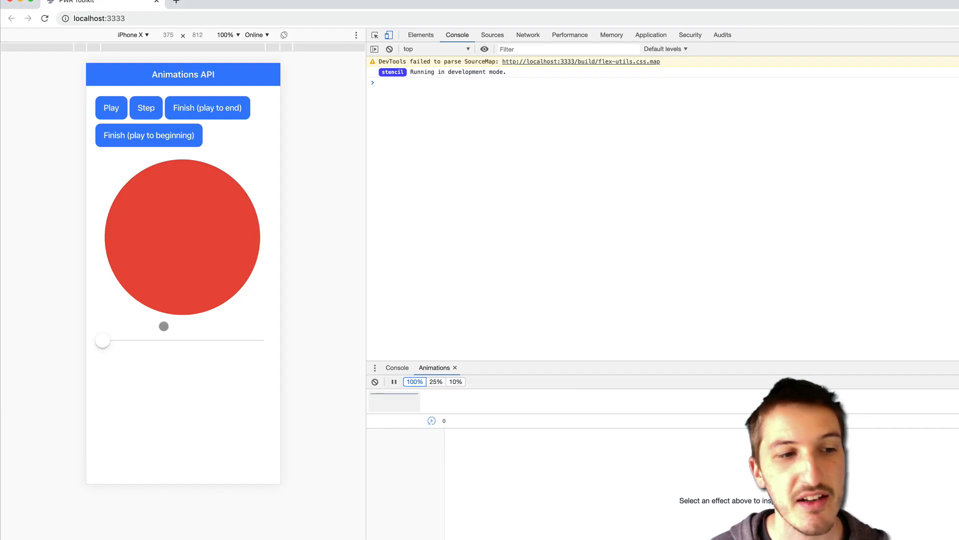
Scrub the slider from the very start toward the midpoint, then to about two-thirds through
{"action": "left_click_drag", "start_coordinate": [102, 341], "coordinate": [224, 338]}
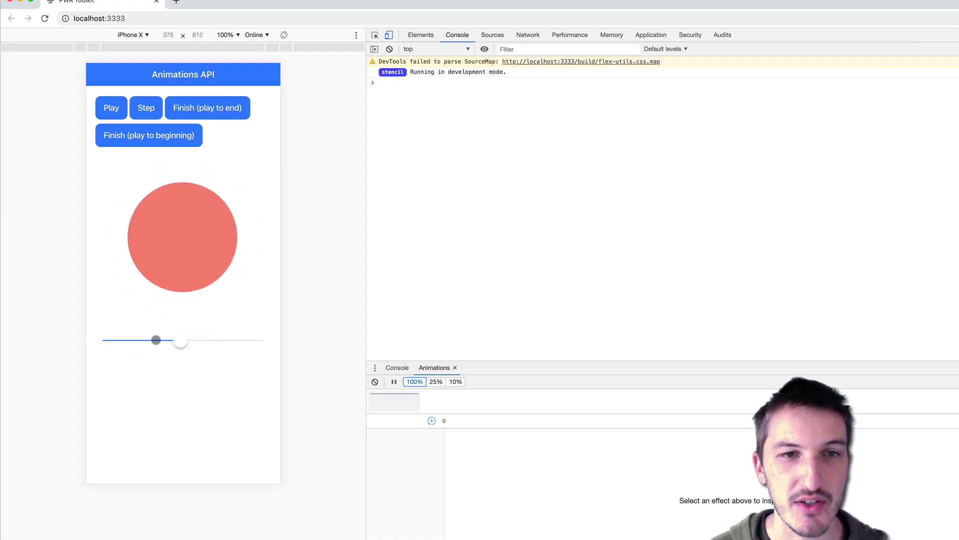
{"action": "left_click_drag", "start_coordinate": [179, 343], "coordinate": [204, 343]}
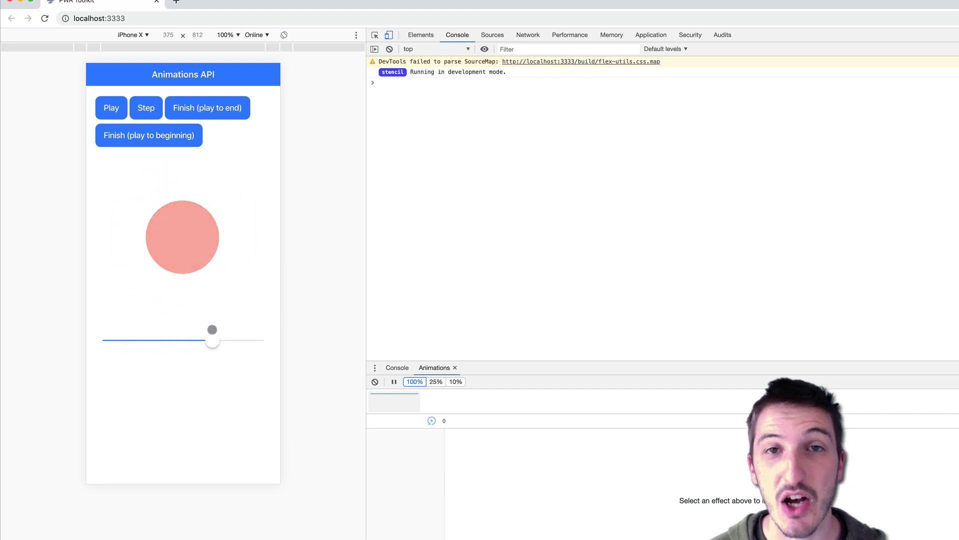
{"action": "left_click_drag", "start_coordinate": [212, 342], "coordinate": [215, 342]}
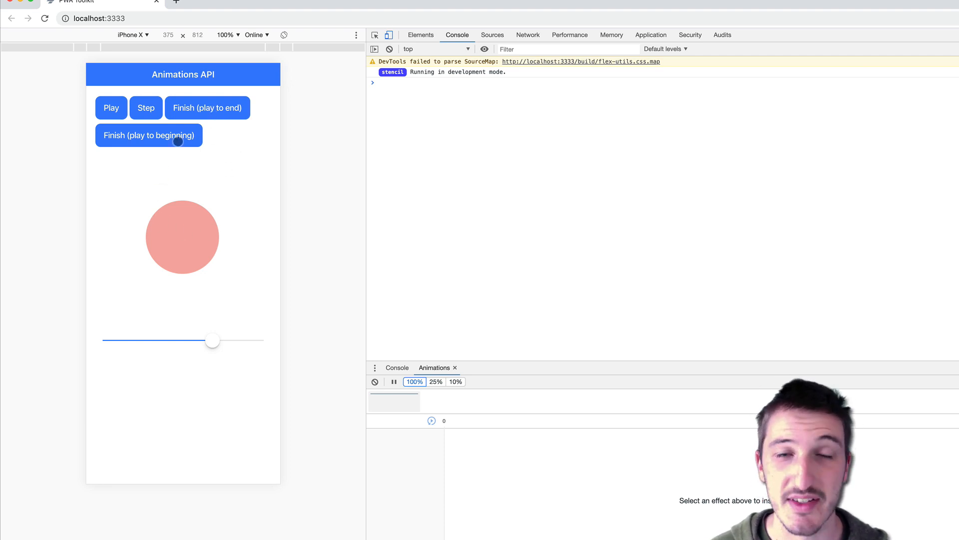
Finish the animation back to its beginning, then scrub to about 60 percent and back near the start
{"action": "left_click", "coordinate": [148, 136]}
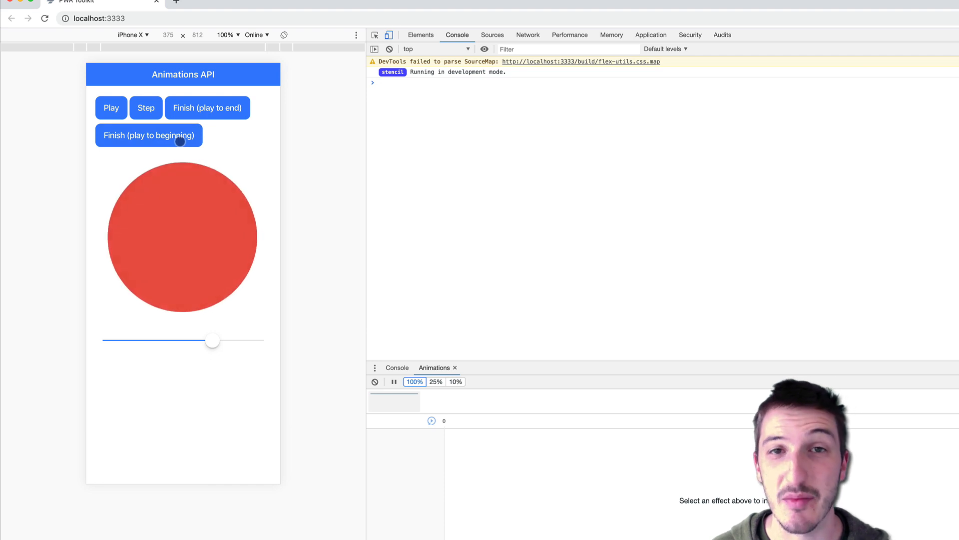
{"action": "left_click", "coordinate": [148, 136]}
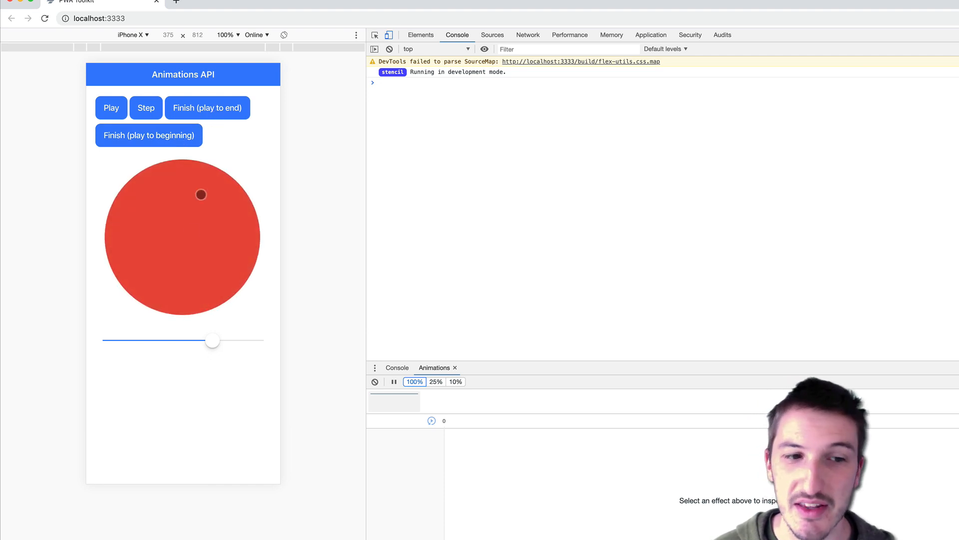
{"action": "left_click_drag", "start_coordinate": [212, 339], "coordinate": [201, 339]}
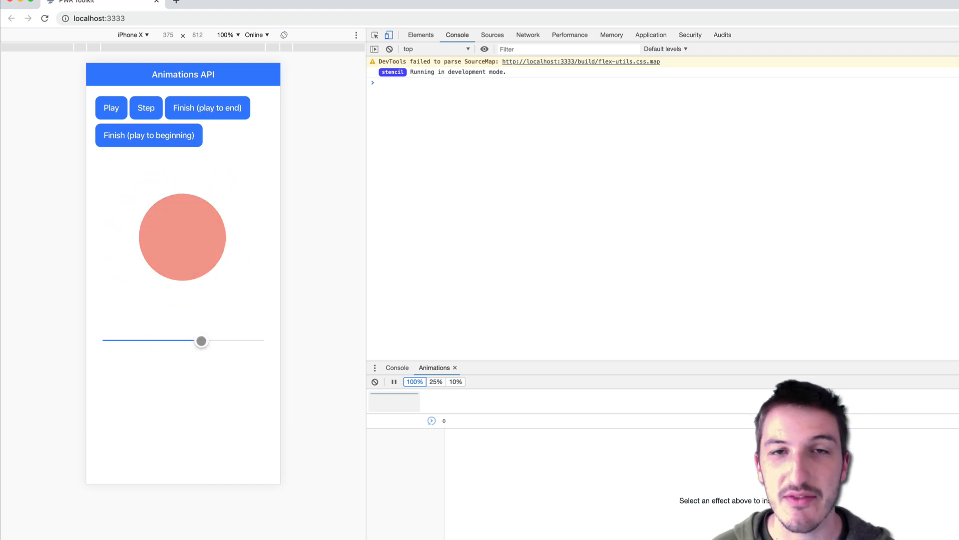
{"action": "mouse_move", "coordinate": [309, 242]}
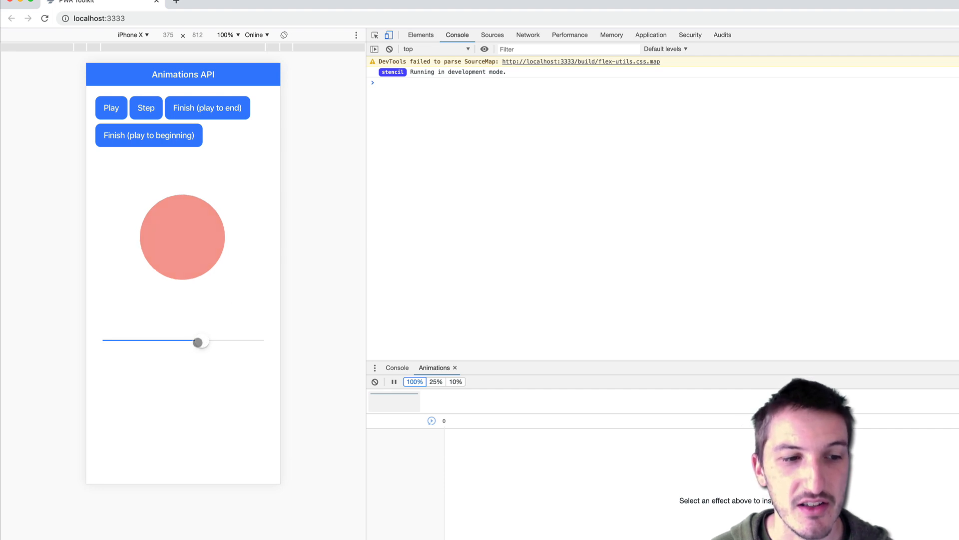
{"action": "left_click_drag", "start_coordinate": [198, 342], "coordinate": [127, 348]}
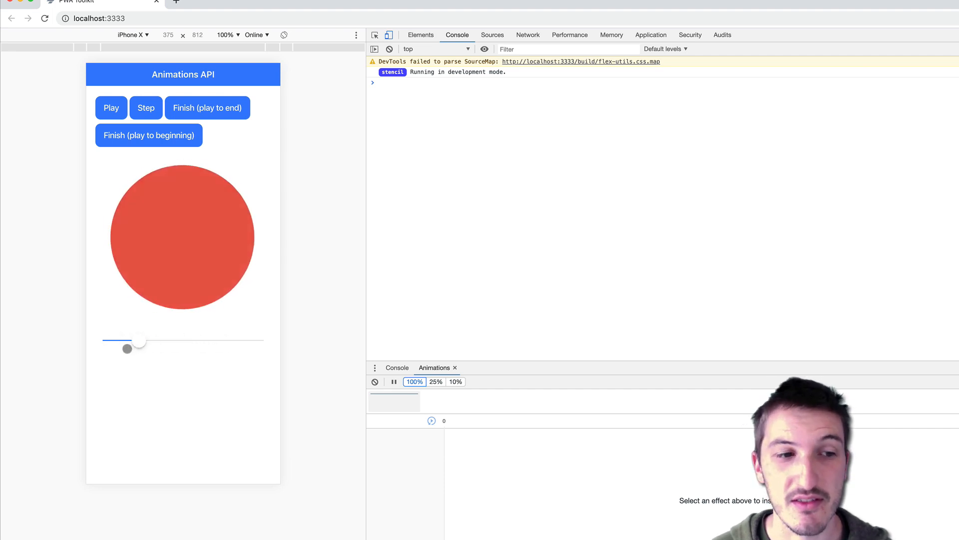
{"action": "left_click_drag", "start_coordinate": [127, 348], "coordinate": [169, 342]}
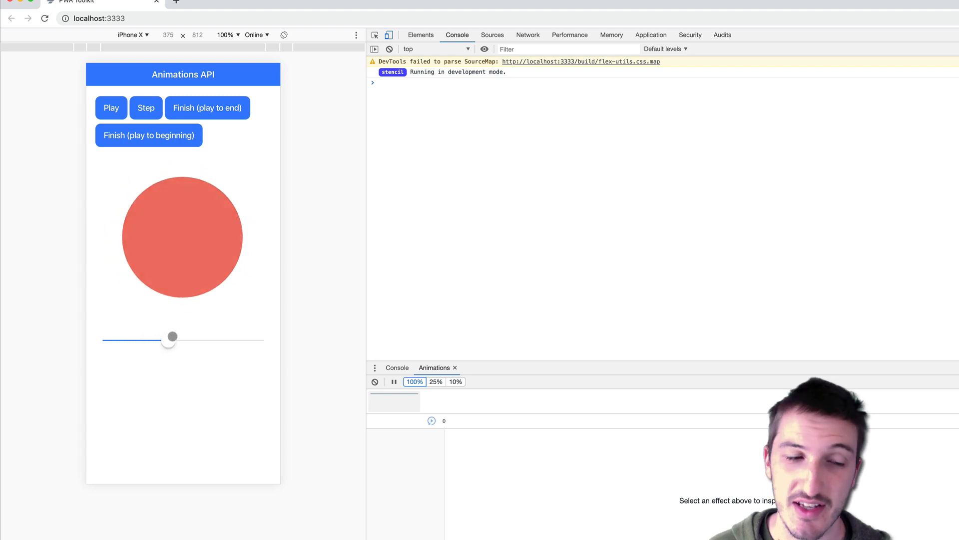
Scrub forward toward two-thirds, back near the start, and forward again to leave the circle small and pale
{"action": "left_click_drag", "start_coordinate": [170, 339], "coordinate": [208, 340]}
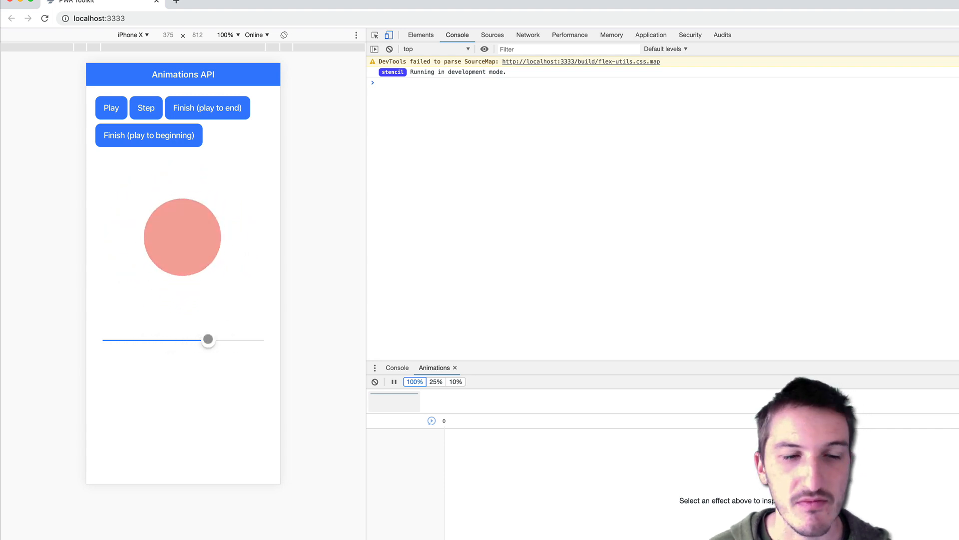
{"action": "left_click_drag", "start_coordinate": [208, 339], "coordinate": [221, 343]}
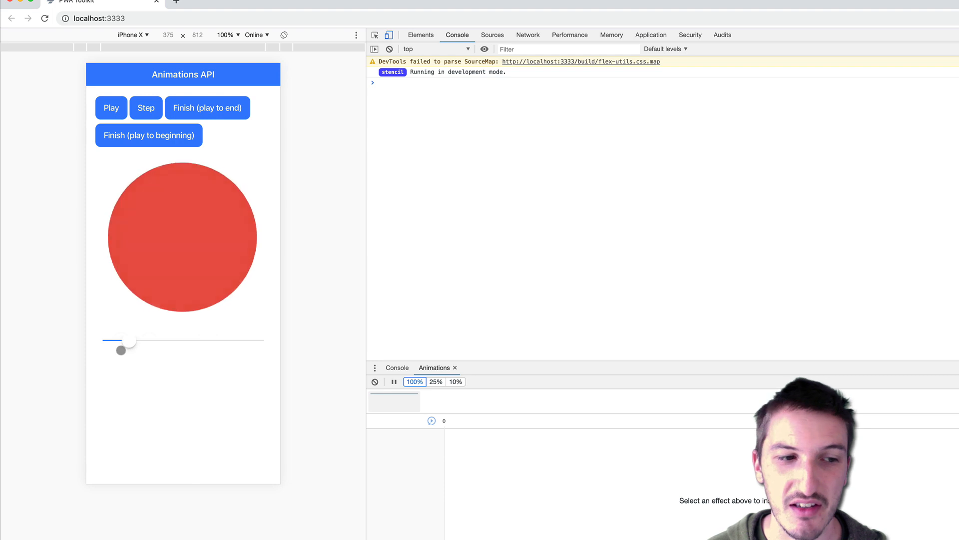
{"action": "left_click_drag", "start_coordinate": [121, 350], "coordinate": [228, 335]}
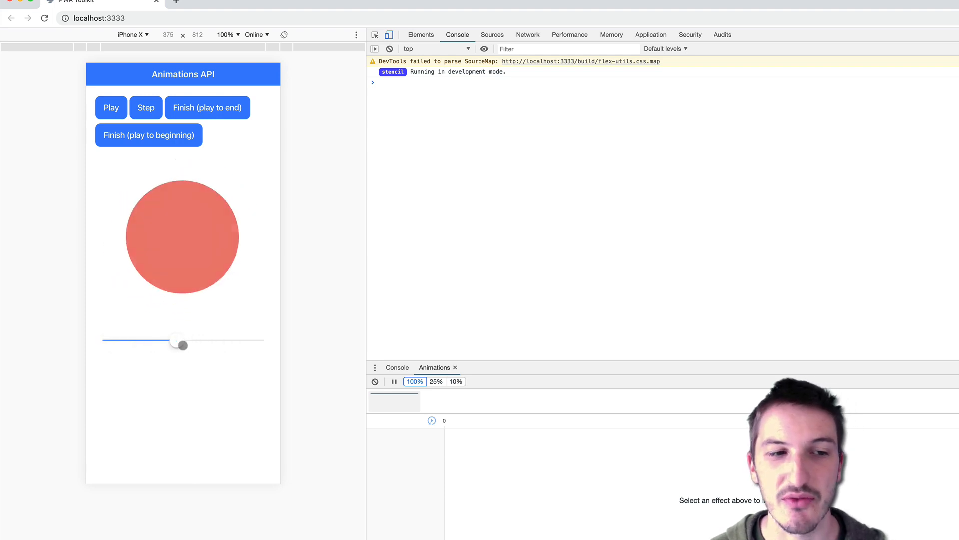
{"action": "left_click_drag", "start_coordinate": [184, 344], "coordinate": [209, 337]}
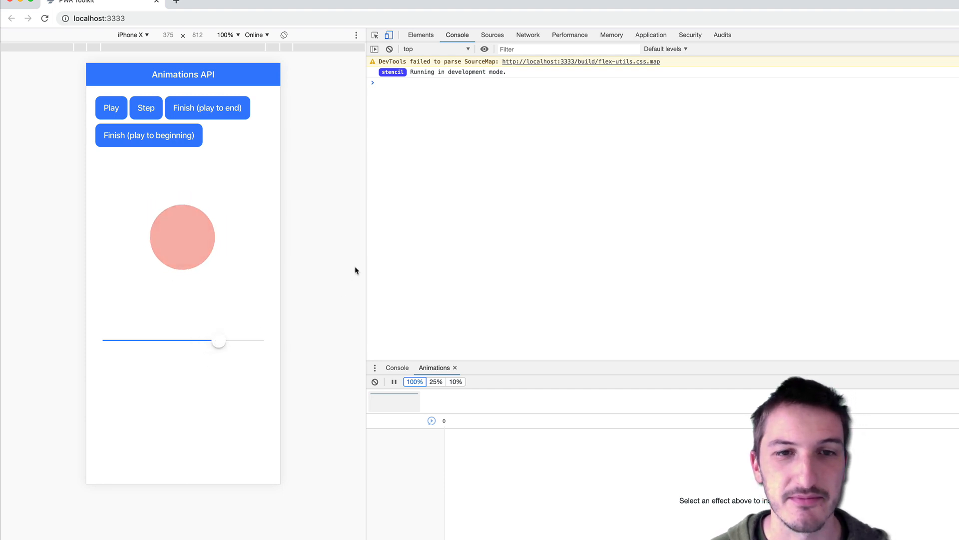
{"action": "mouse_move", "coordinate": [326, 298]}
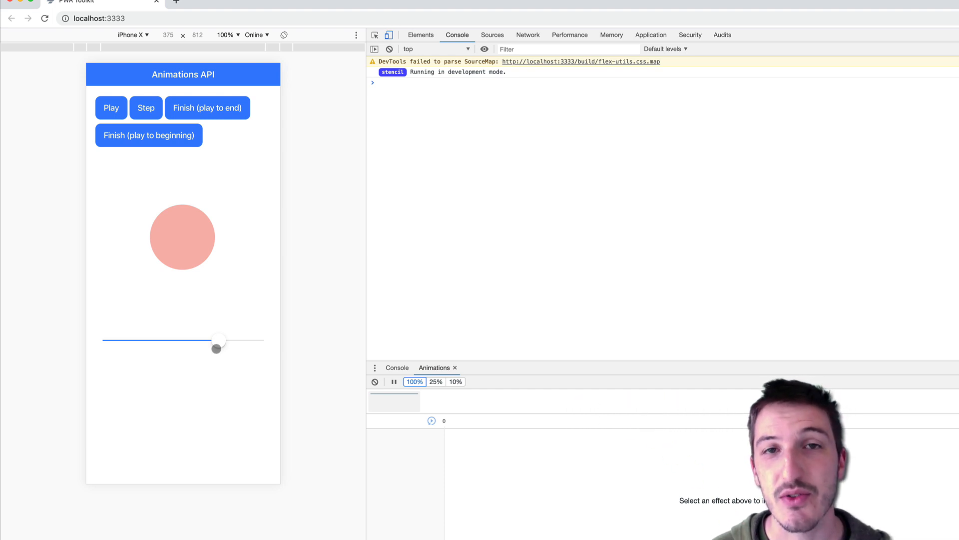
Scrub the slider forward briefly, then back to about a third, restoring the circle's size
{"action": "left_click_drag", "start_coordinate": [216, 339], "coordinate": [170, 342]}
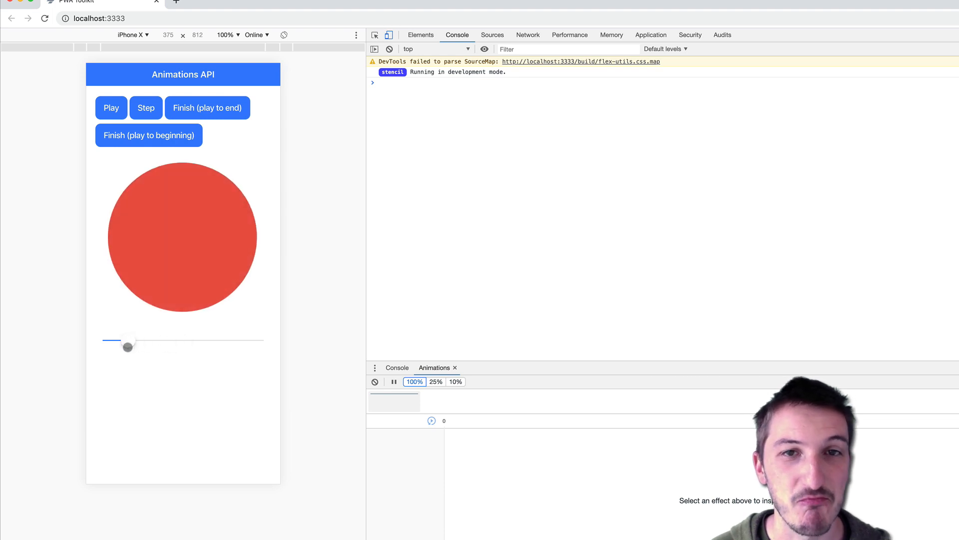
{"action": "left_click_drag", "start_coordinate": [127, 347], "coordinate": [159, 342]}
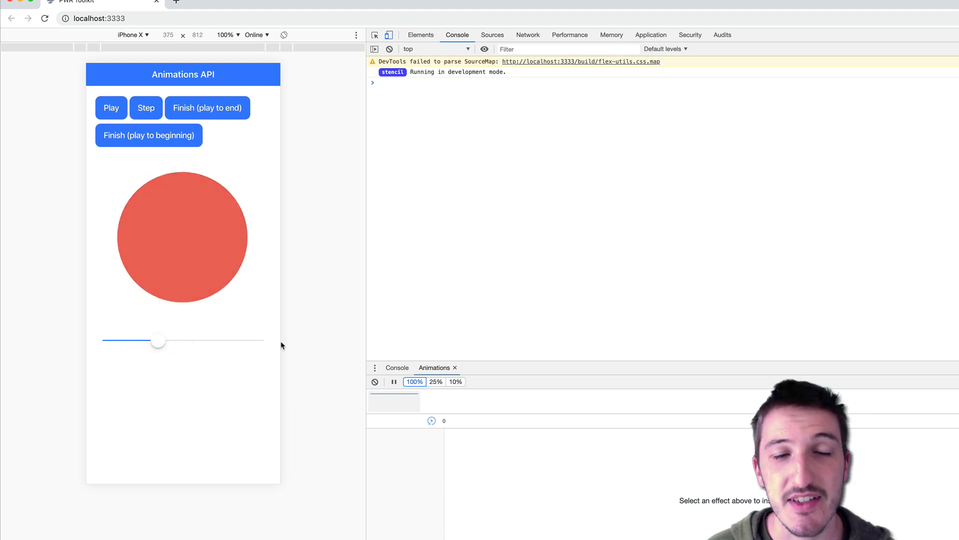